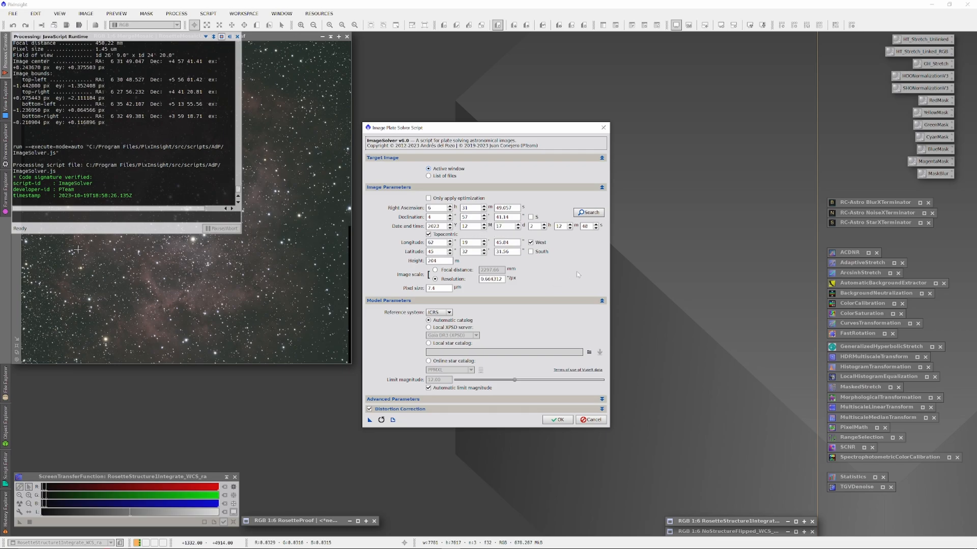
mouse_move(267, 80)
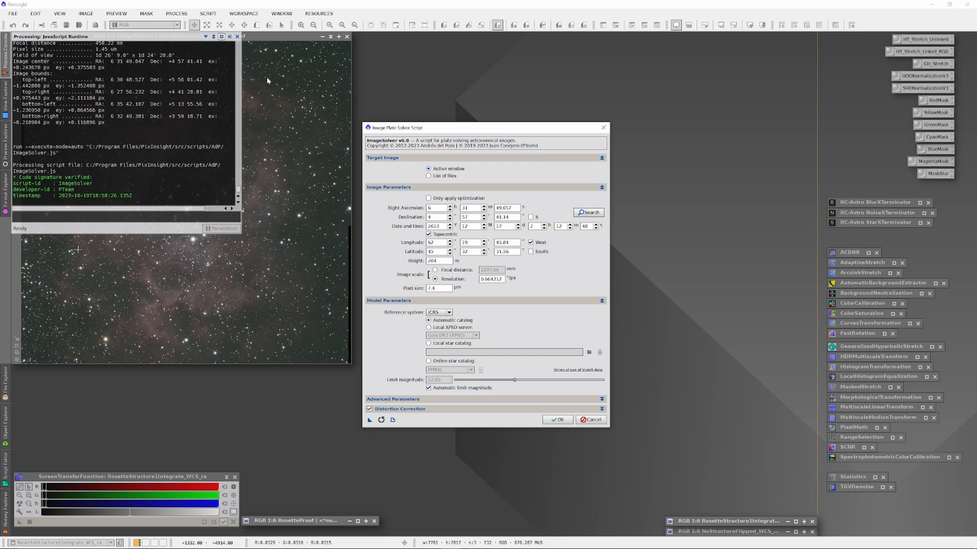
mouse_move(320, 261)
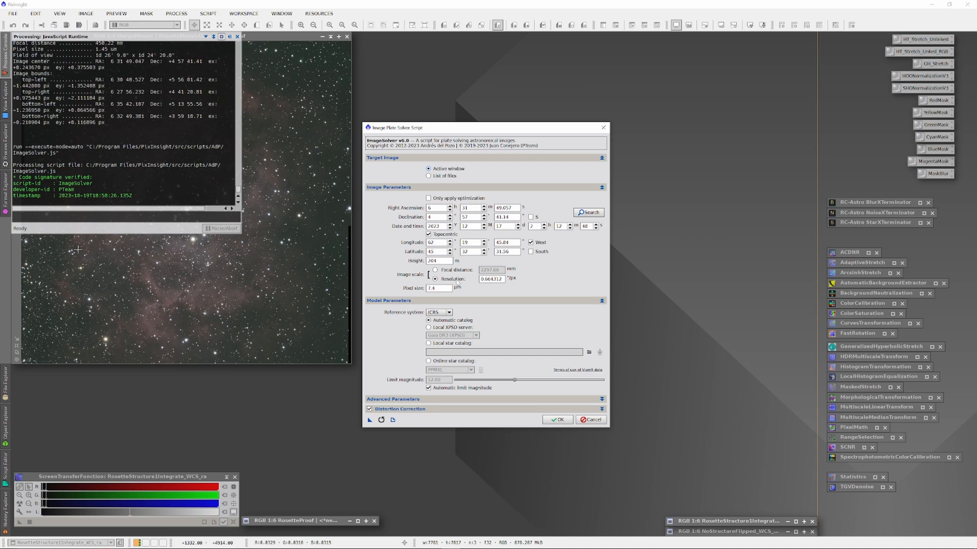
mouse_move(285, 296)
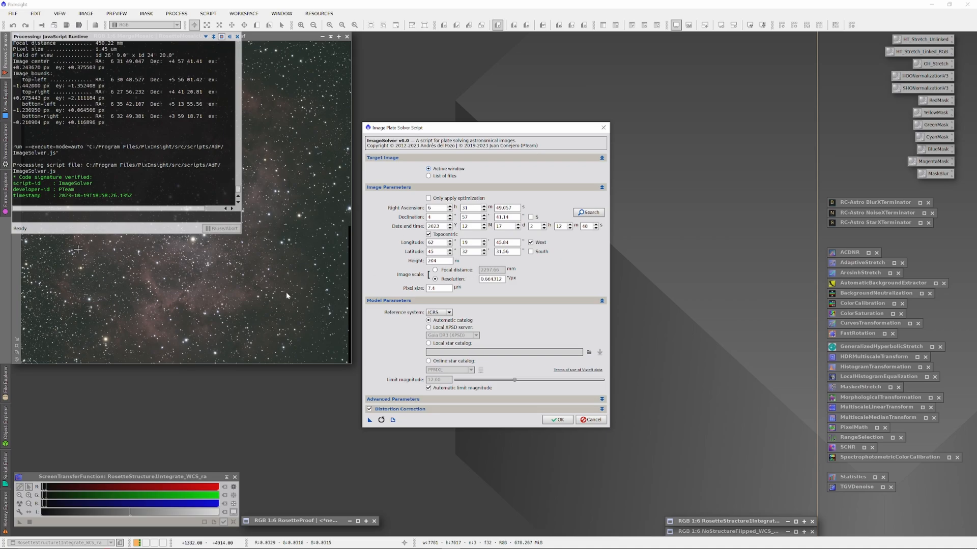
mouse_move(624, 335)
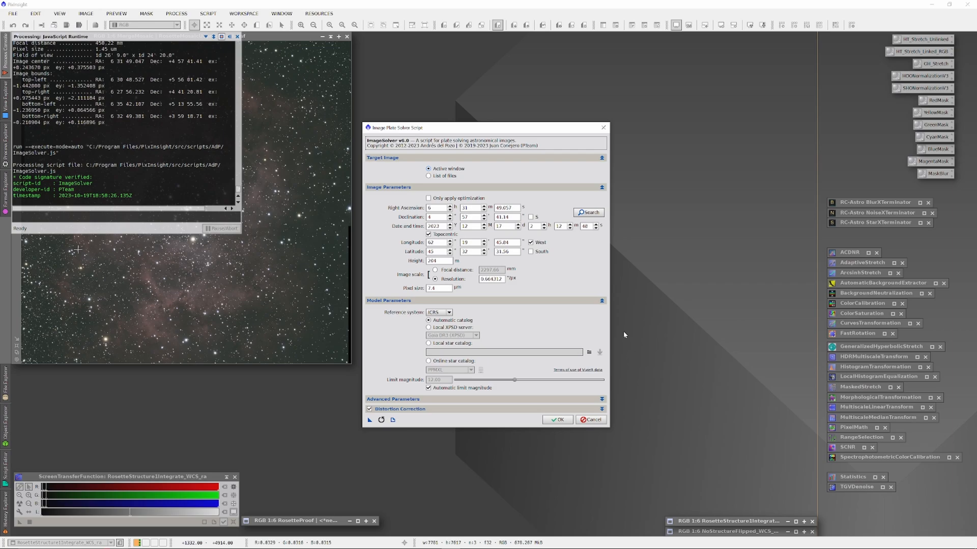
mouse_move(626, 332)
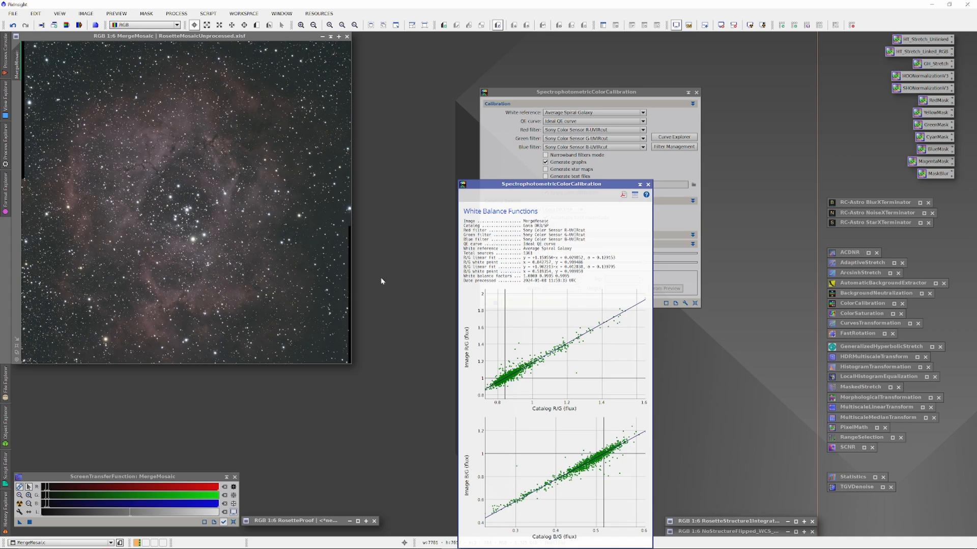
Dismiss the White Balance Functions plot window, leaving the calibrated Rosette mosaic.
left_click(648, 184)
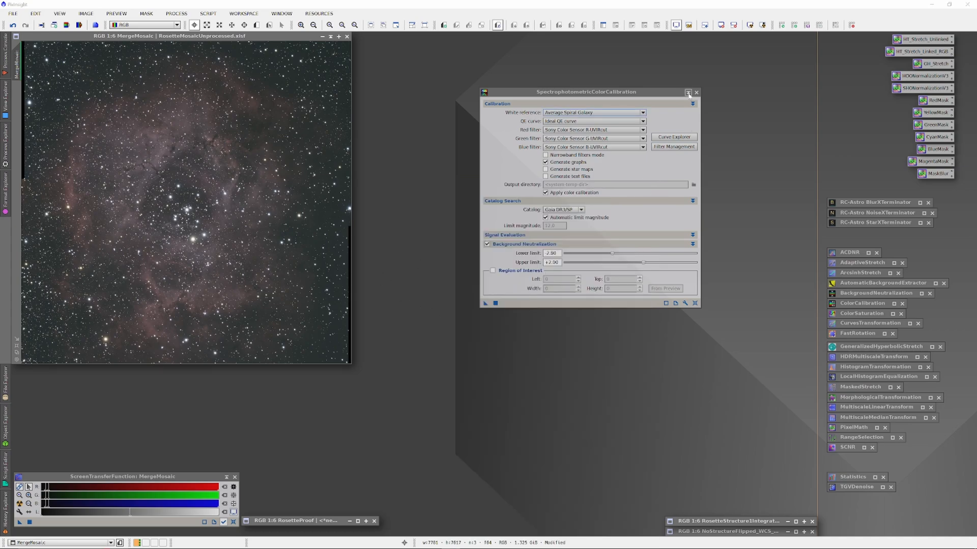
mouse_move(688, 93)
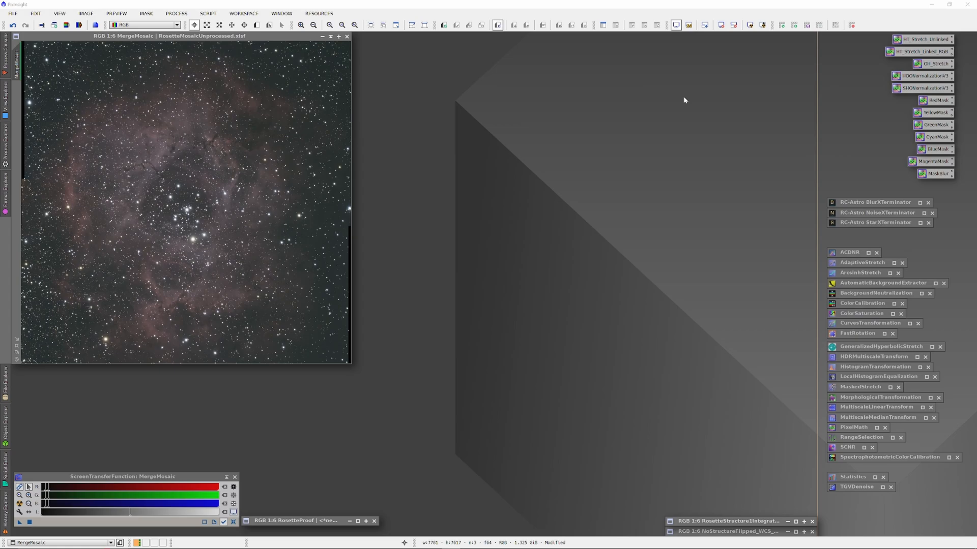
mouse_move(648, 177)
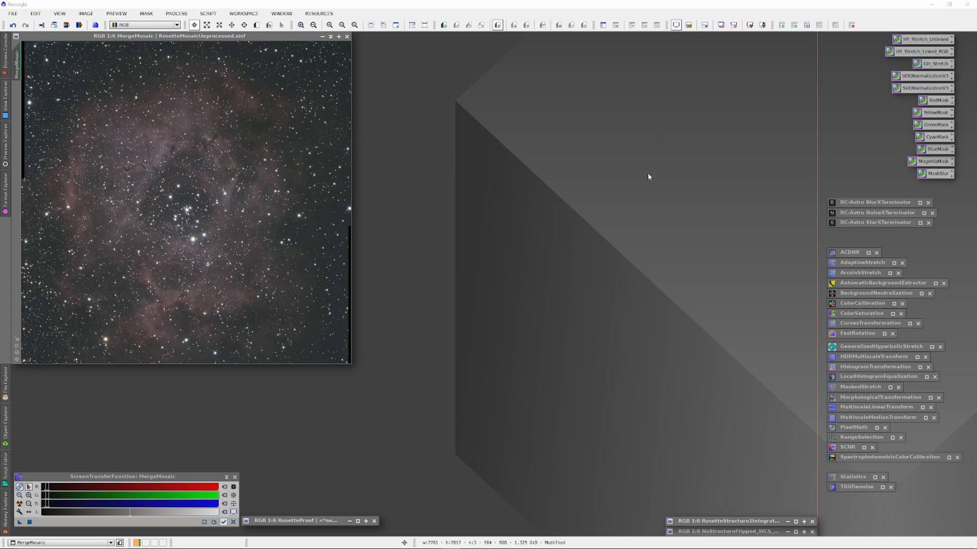
mouse_move(700, 245)
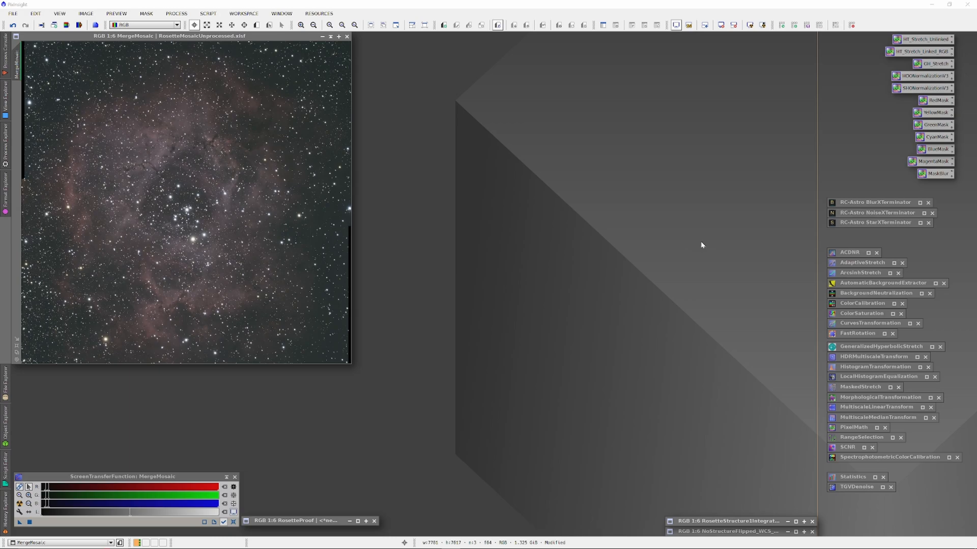
mouse_move(804, 313)
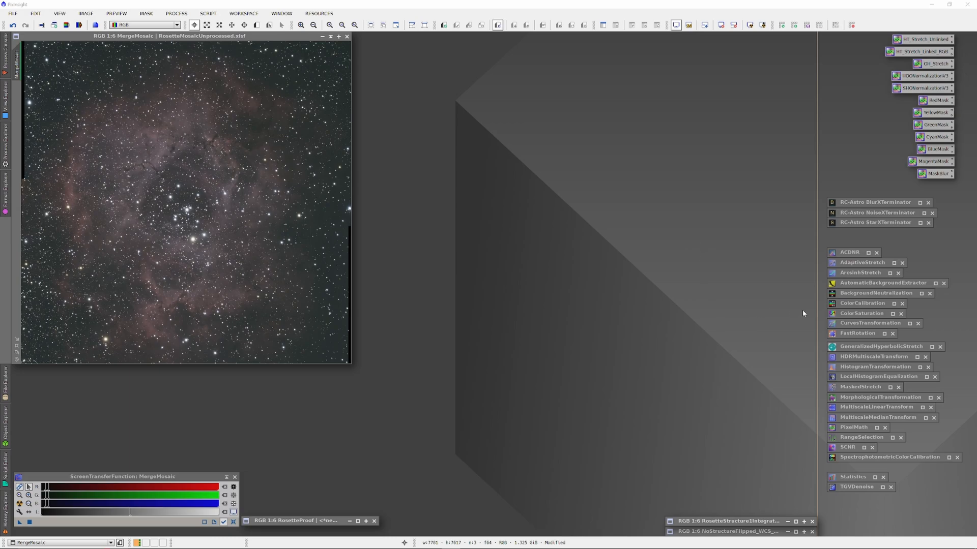
mouse_move(883, 205)
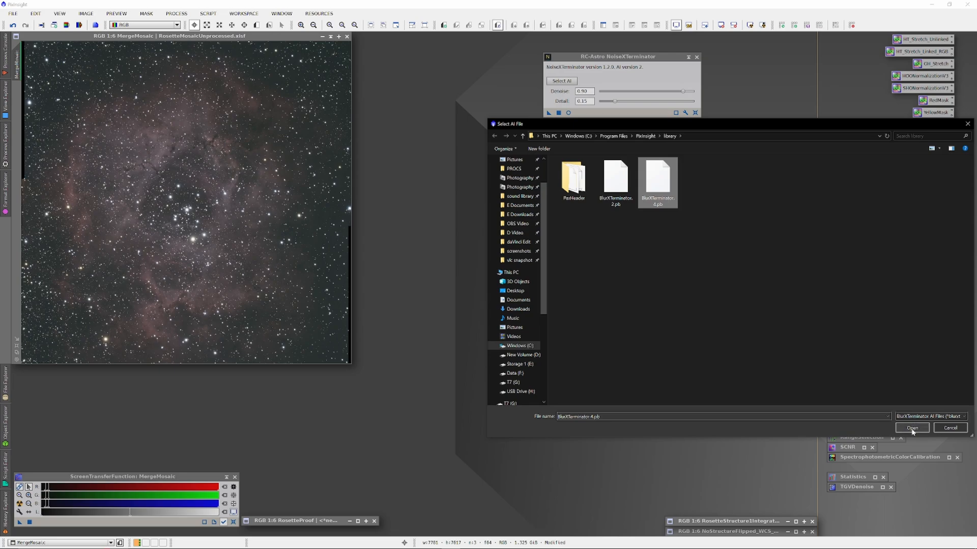
Load the BlurXTerminator.4.pb AI model file into BlurXTerminator.
left_click(911, 428)
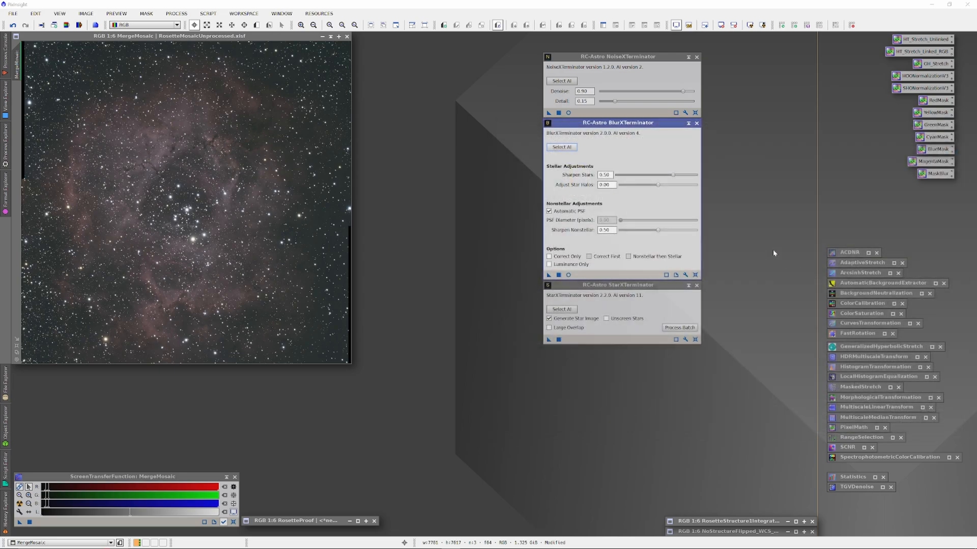
mouse_move(481, 259)
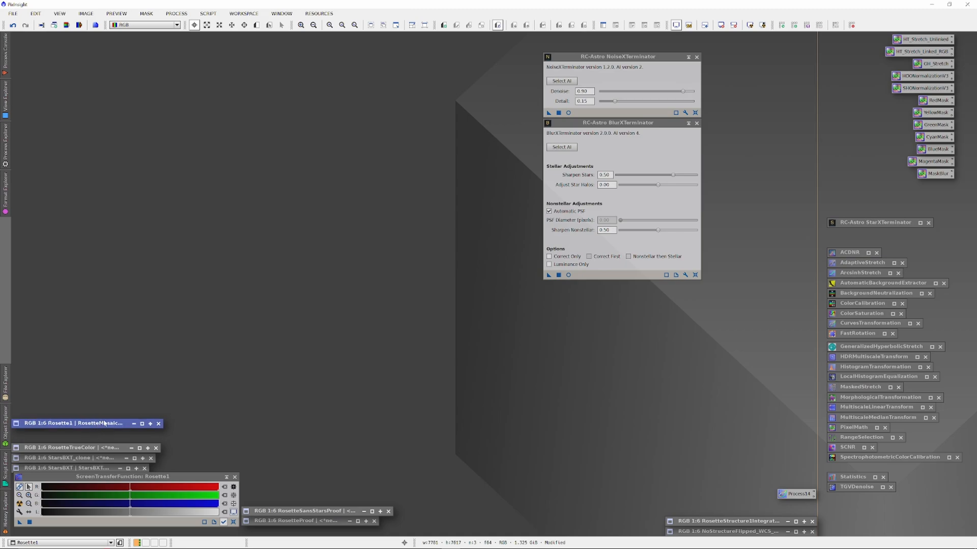
Bring up the StarsBXT_clone star image and close the BlurXTerminator and NoiseXTerminator panels.
left_click(62, 458)
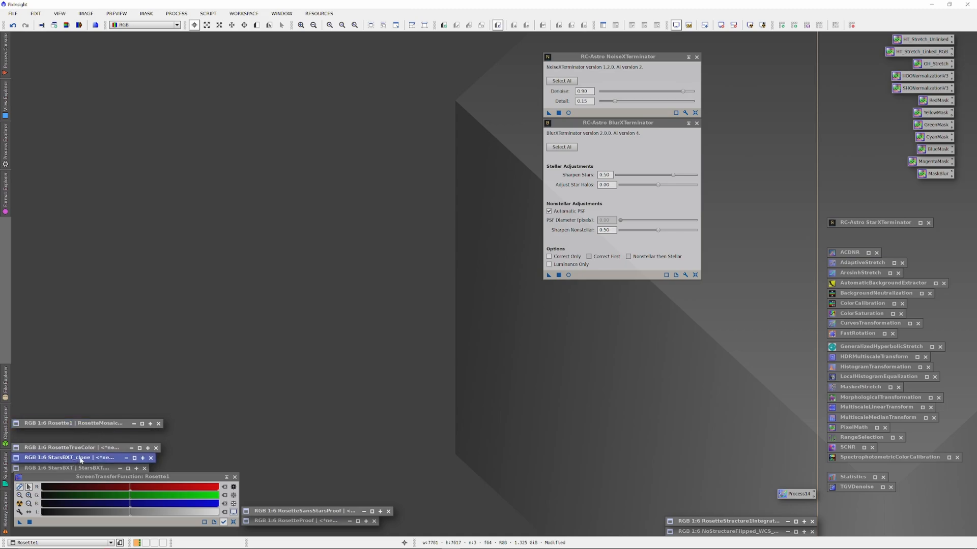
left_click(74, 457)
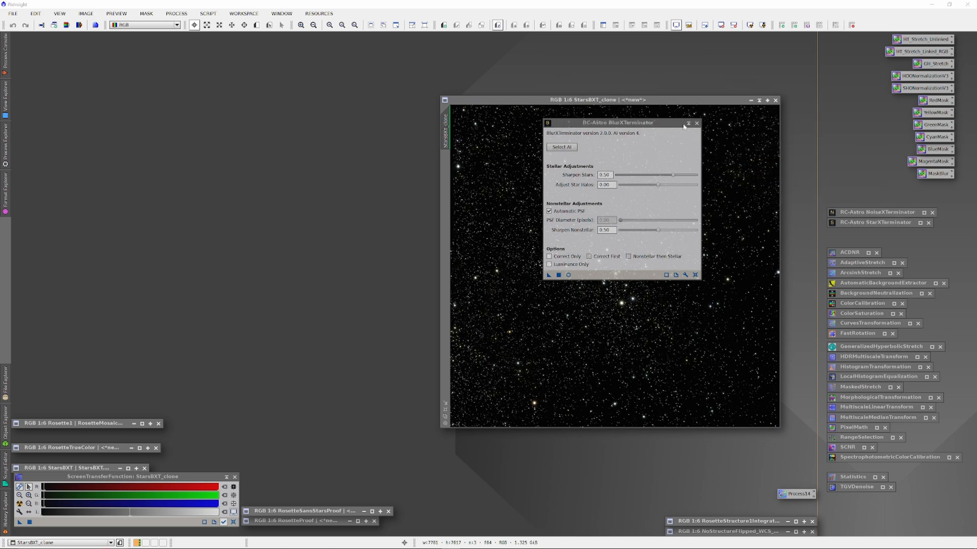
left_click(696, 123)
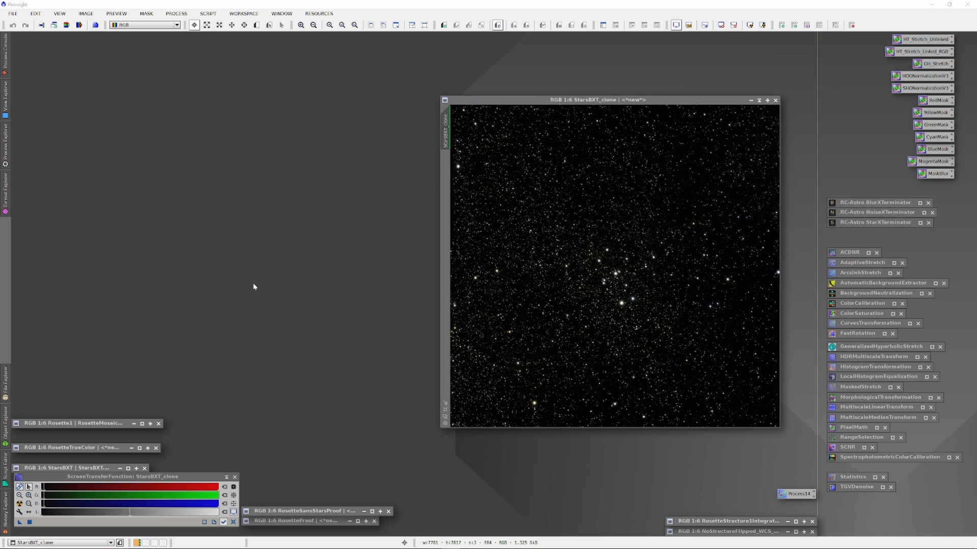
left_click(74, 468)
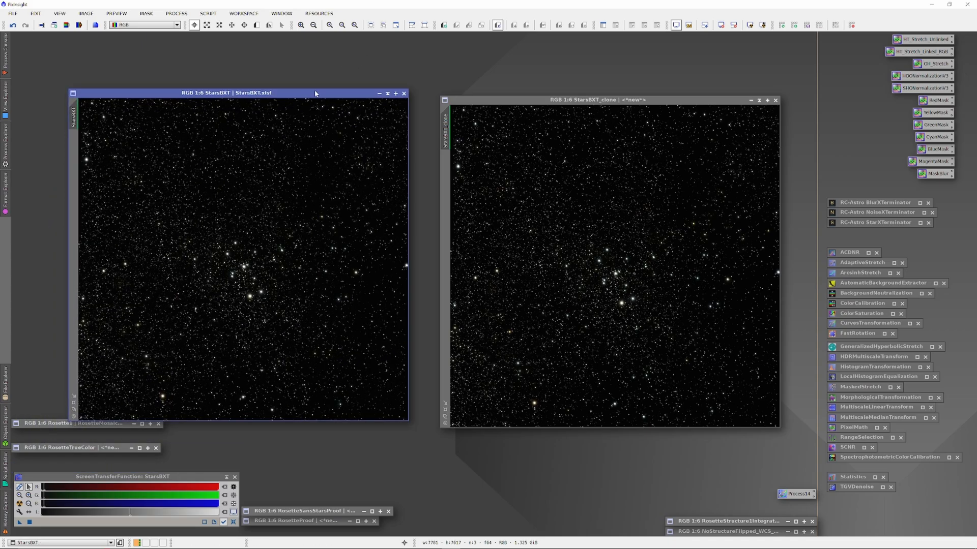
Move the StarsBXT image window aside to make room for HistogramTransformation.
left_click_drag(242, 93, 629, 120)
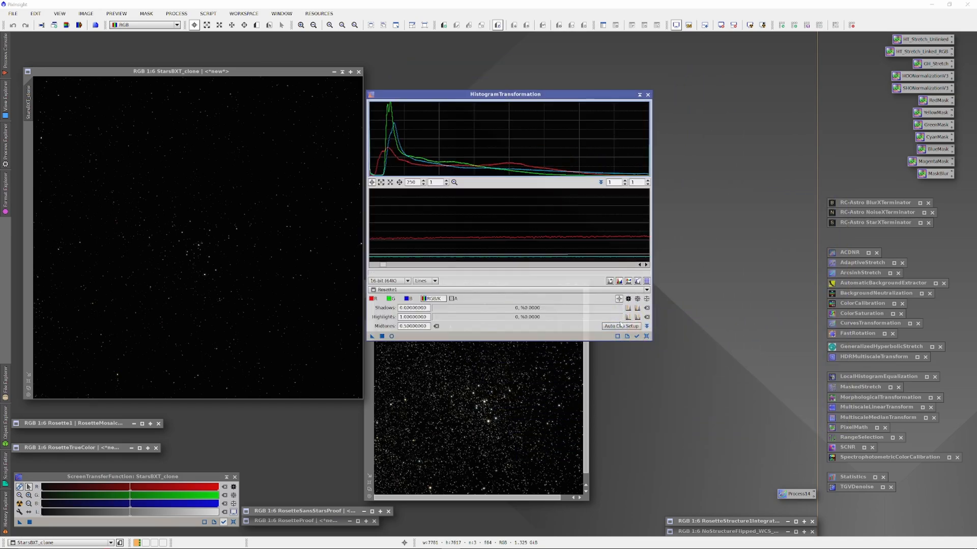
Target StarsBXT_clone with a live preview and stretch midtones to about 0.0245 so stars brighten.
left_click(646, 290)
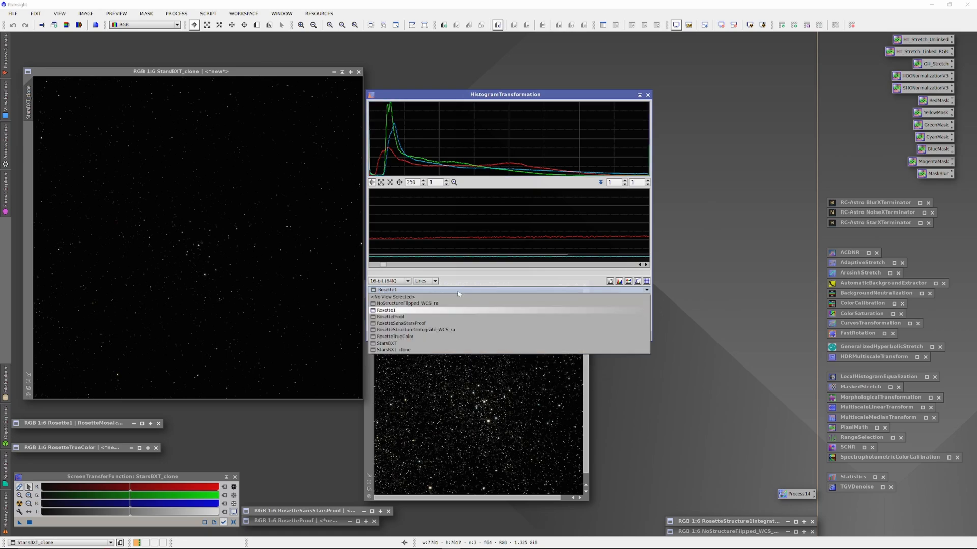
left_click(393, 349)
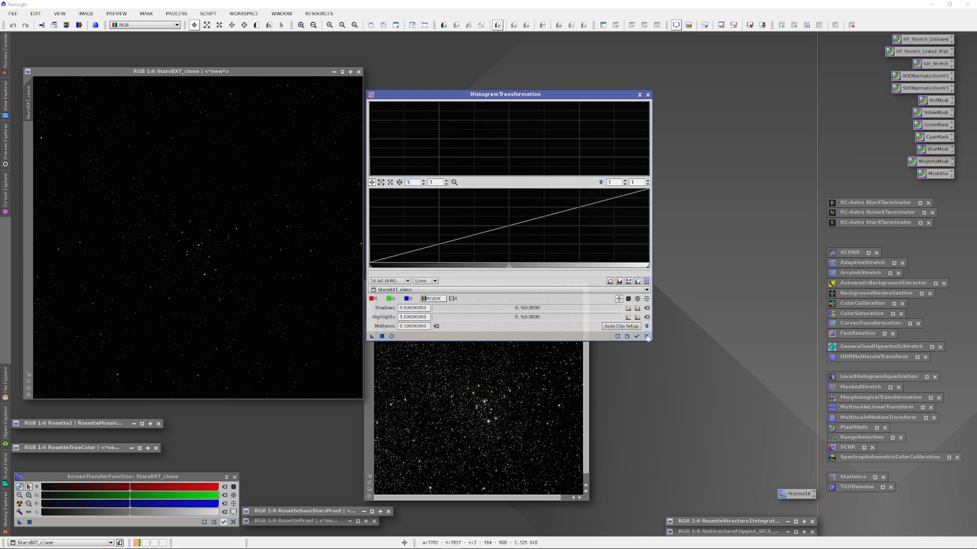
left_click(391, 337)
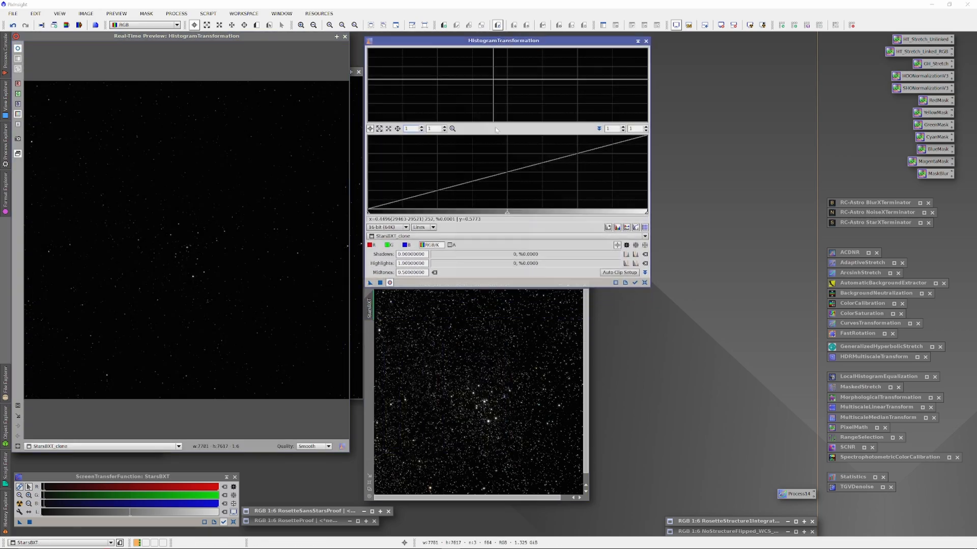
left_click_drag(503, 41, 586, 41)
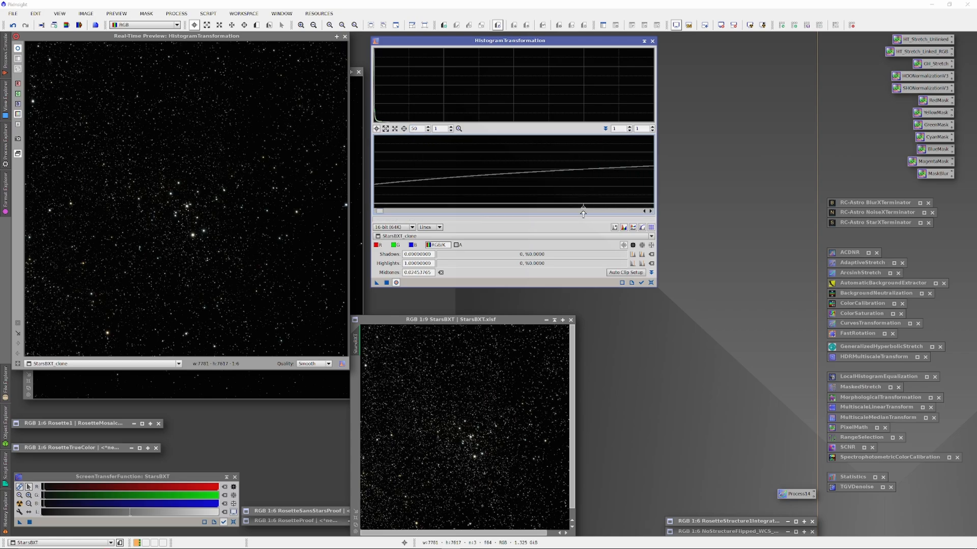
left_click_drag(584, 206, 550, 205)
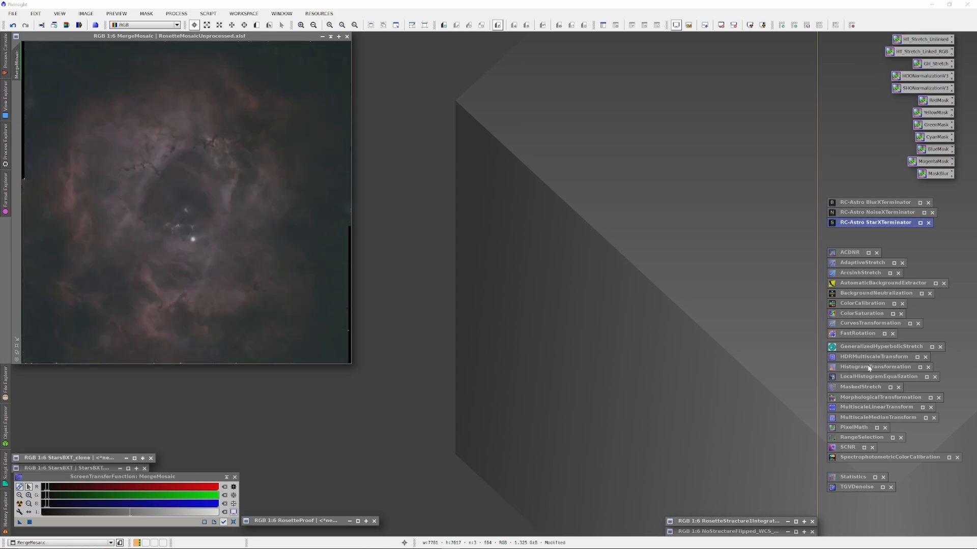
Reopen the HistogramTransformation tool from its process icon beside MergeMosaic.
double_click(875, 367)
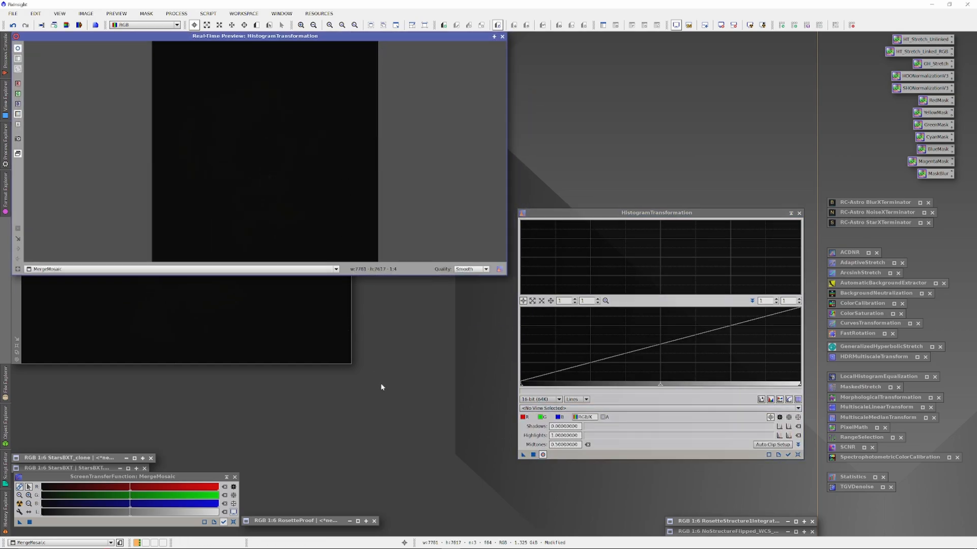
Close the live preview and rename the cloned mosaic to RosetteSansStarsProof.
left_click(501, 36)
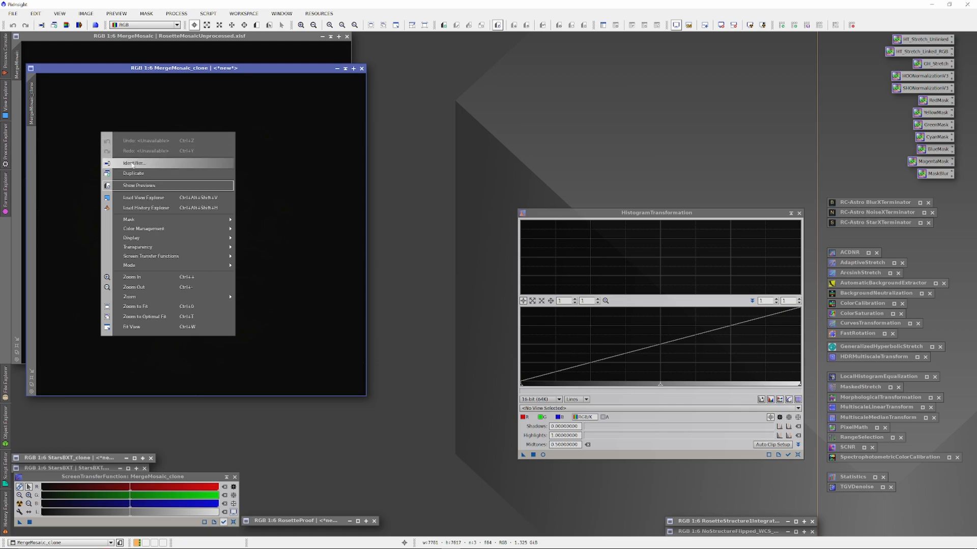
left_click(131, 163)
type("RosetteNoStars")
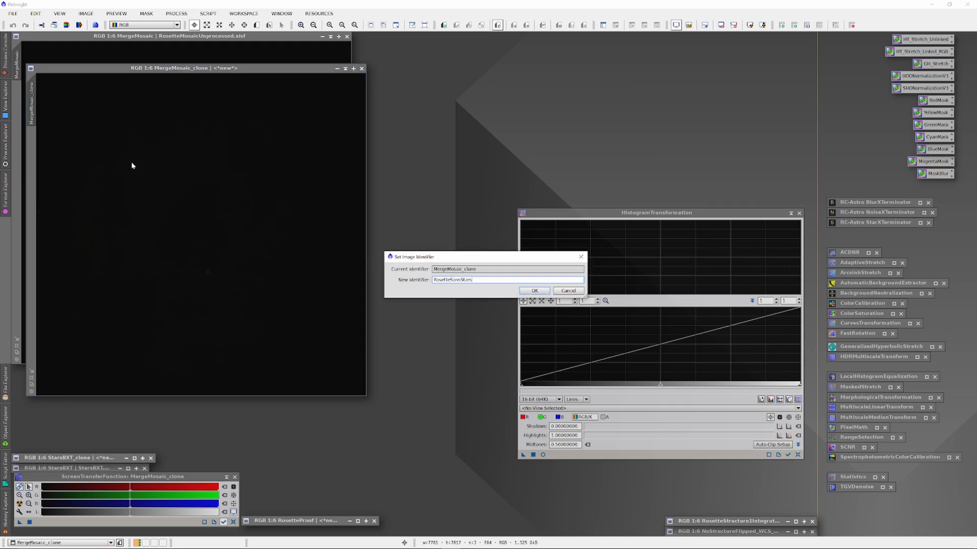
left_click(534, 290)
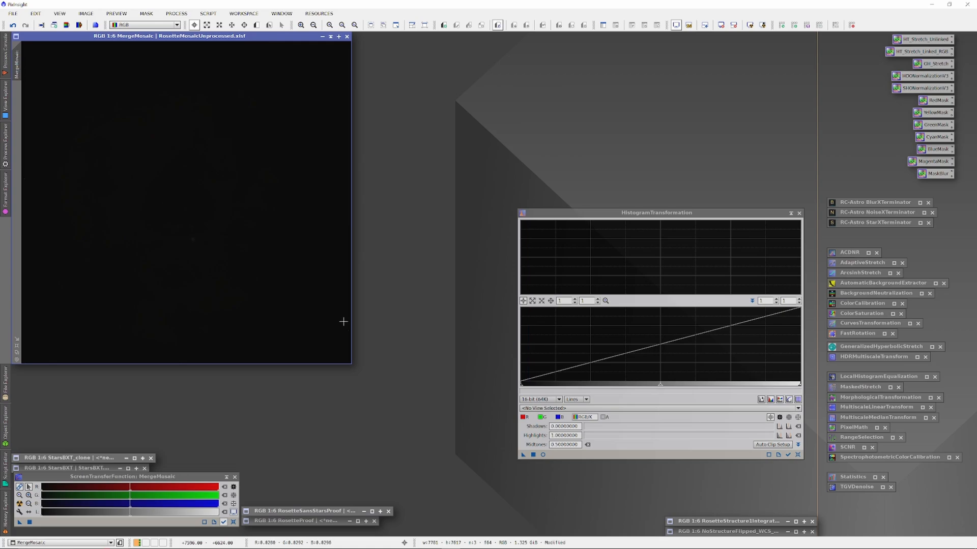
Rename the MergeMosaic image to Rosette1 via its Identifier dialog.
right_click(343, 321)
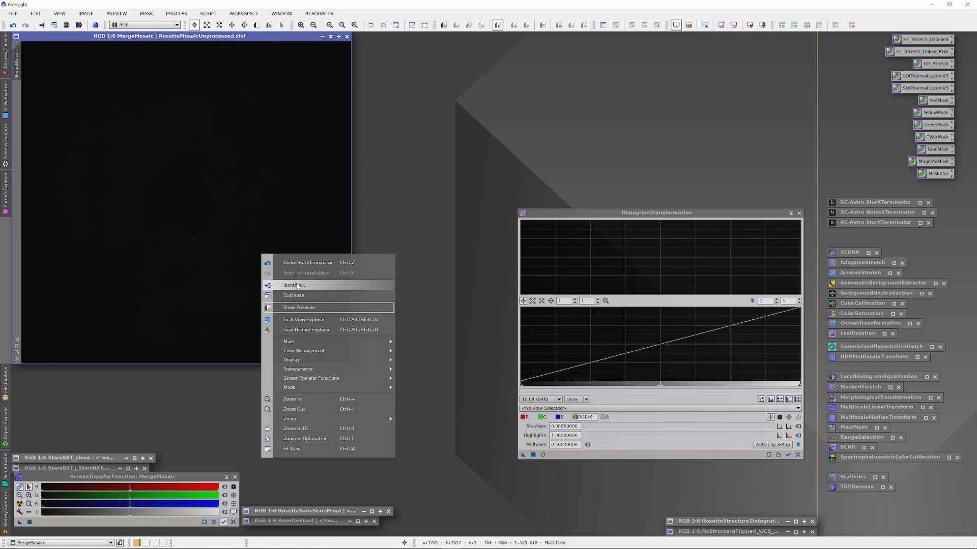
left_click(293, 285)
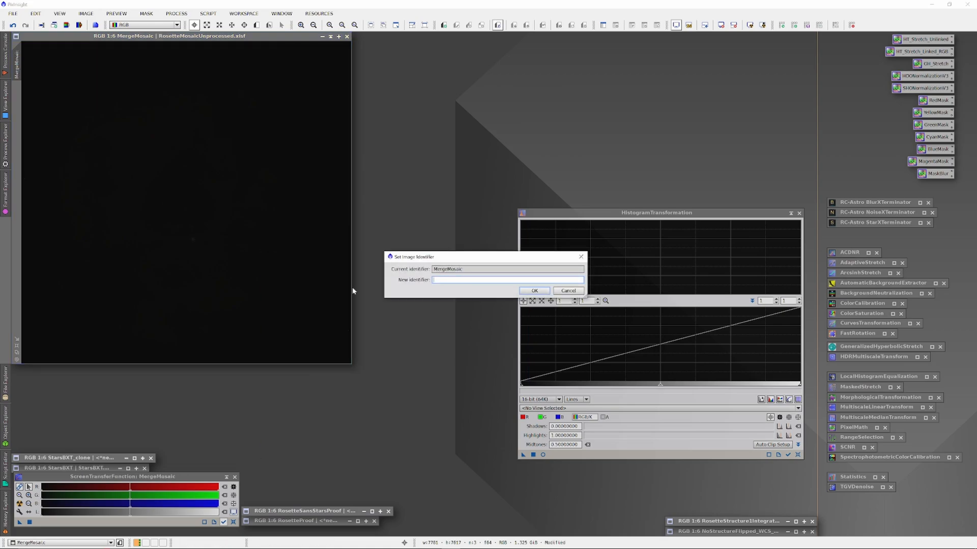
type("Rosette1")
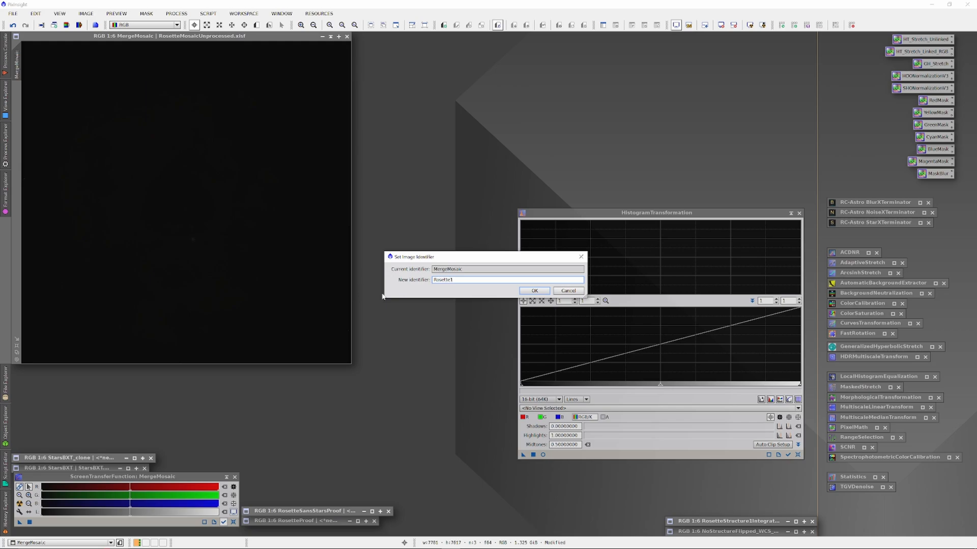
left_click(535, 290)
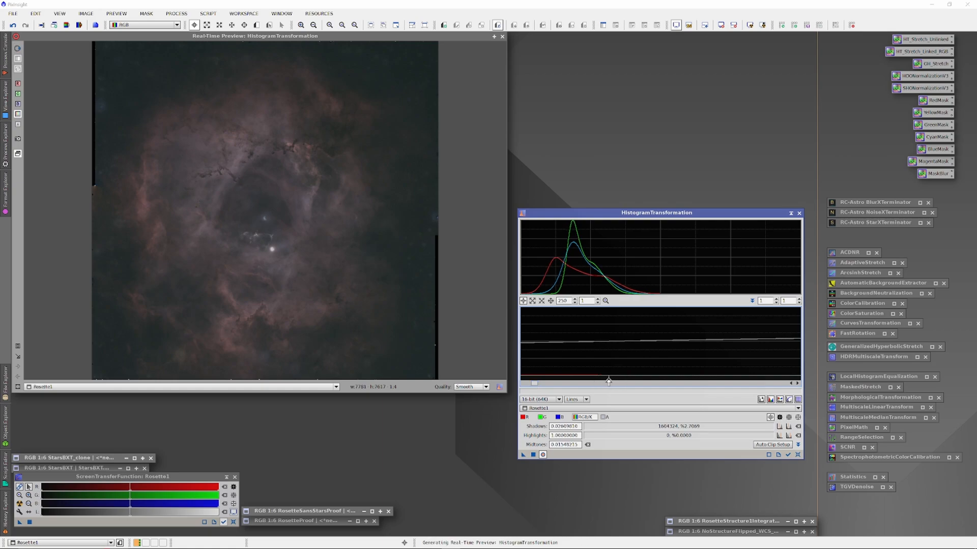
mouse_move(604, 378)
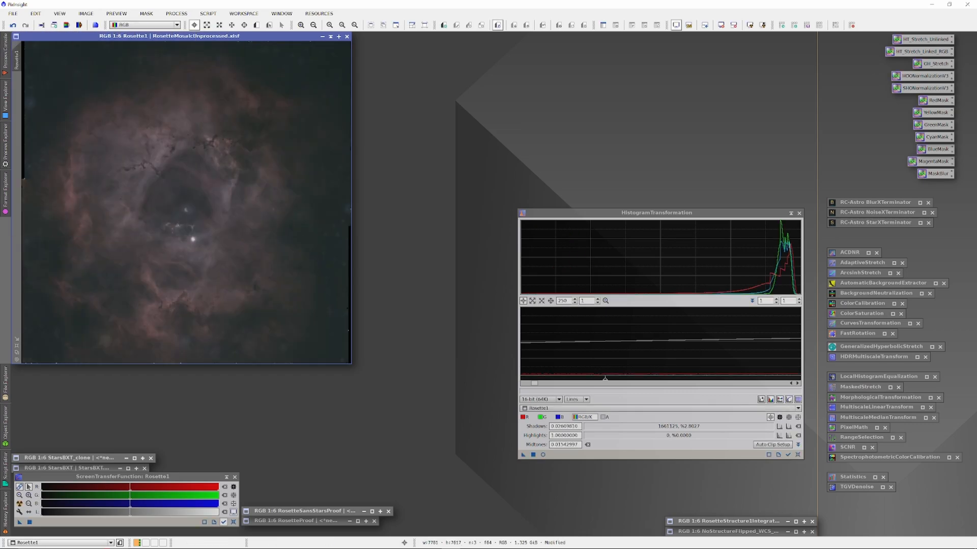
mouse_move(217, 272)
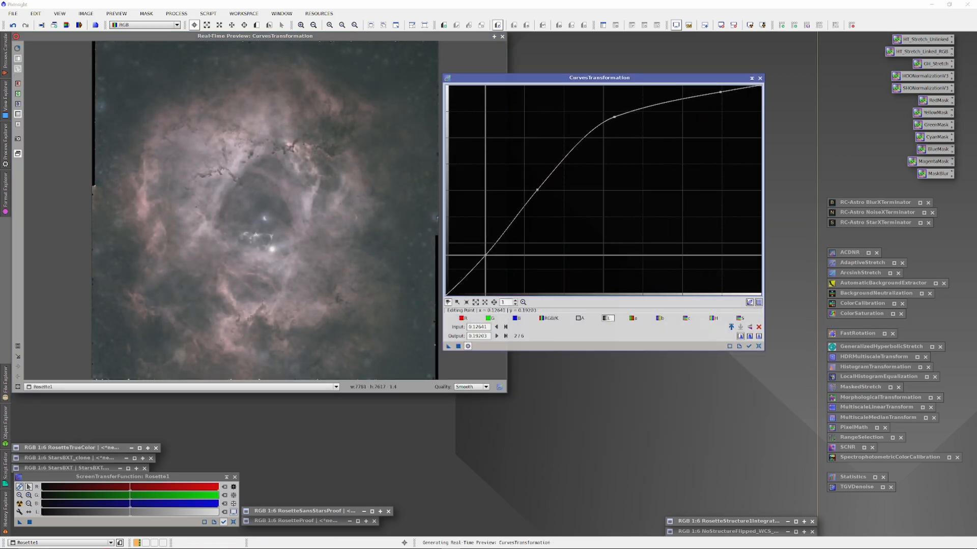
Raise the S (saturation) curve in the midtones to deepen the nebula's colour.
left_click(741, 318)
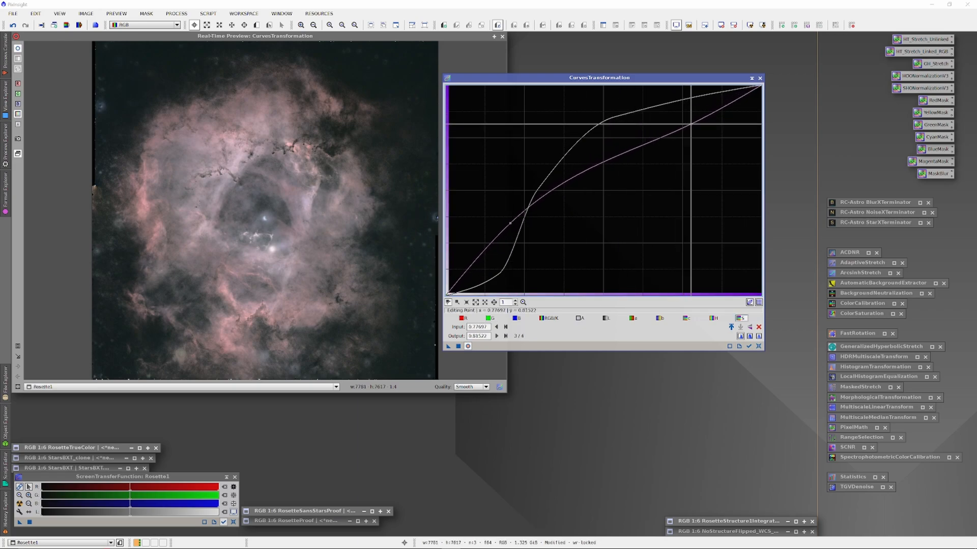
left_click_drag(509, 223, 707, 134)
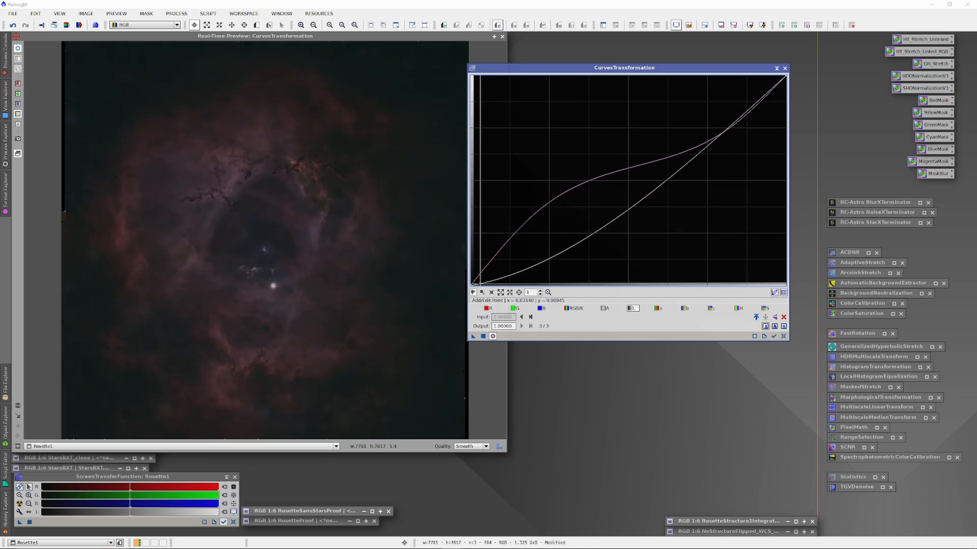
left_click(569, 196)
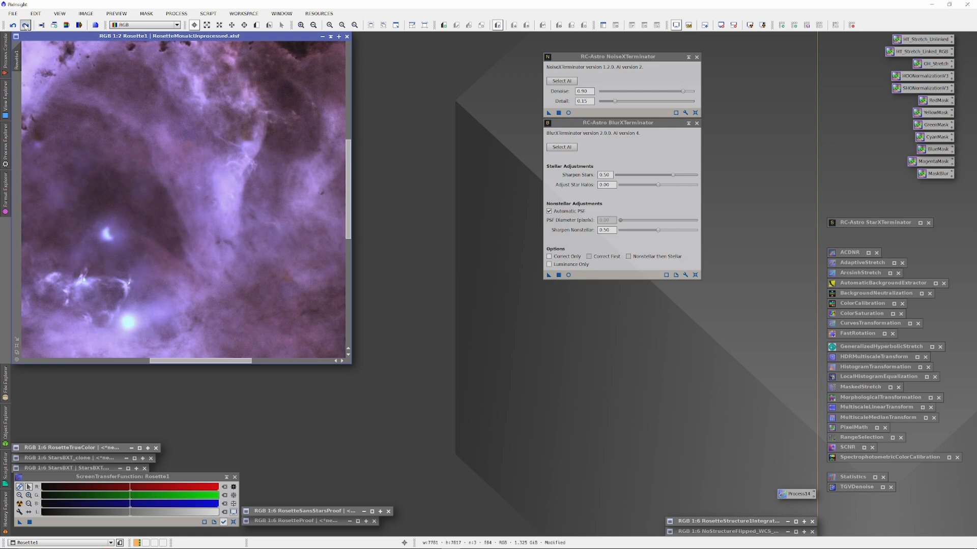
mouse_move(229, 142)
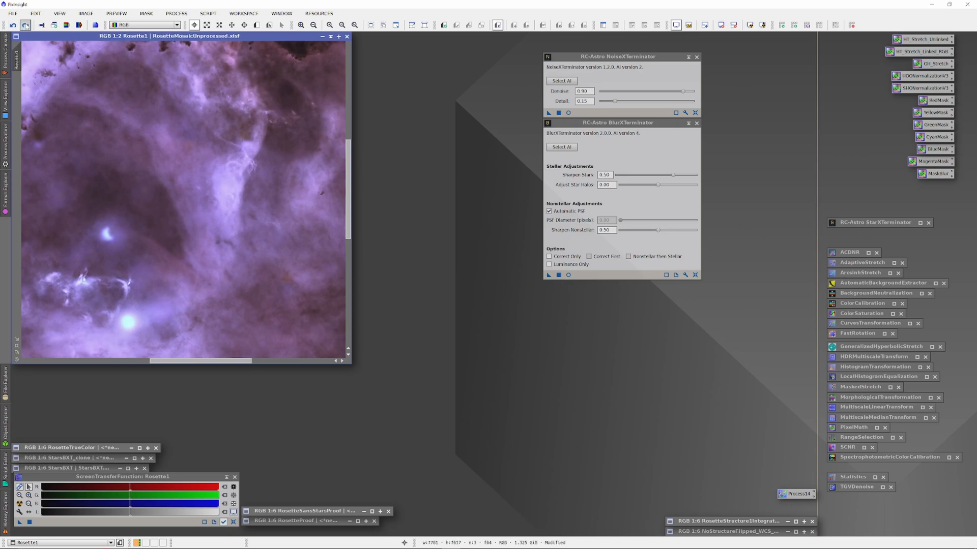
mouse_move(135, 193)
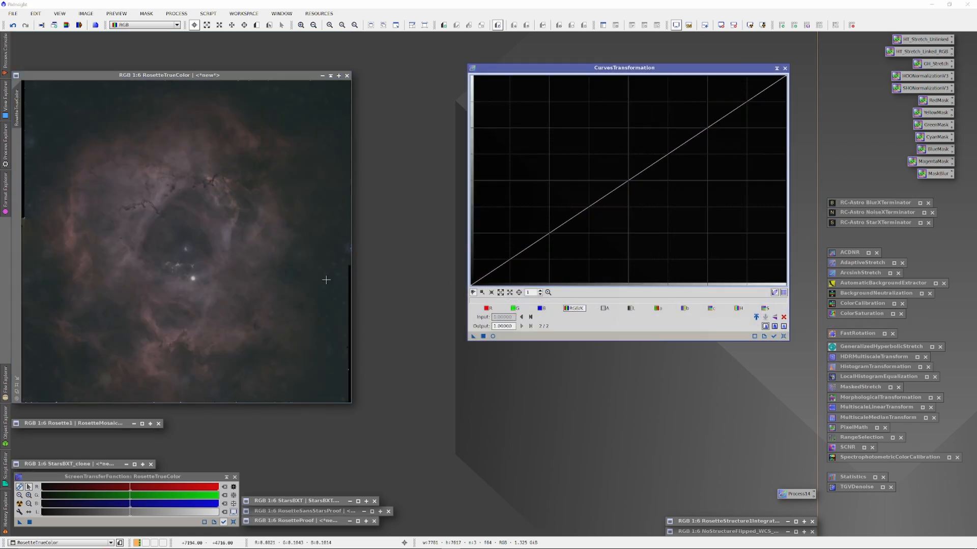
Brighten the nebula with the curve, then begin shaping the green channel curve.
left_click_drag(625, 177, 626, 111)
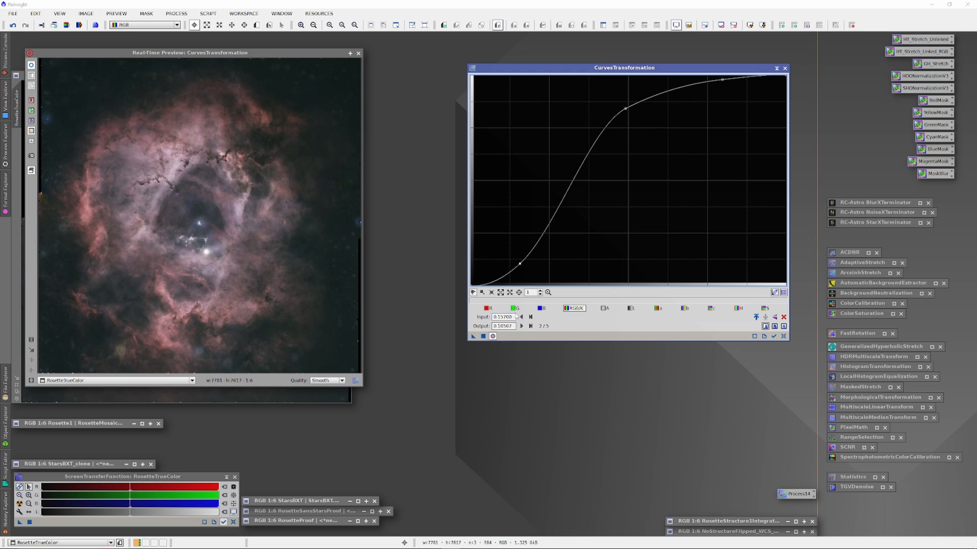
left_click(516, 309)
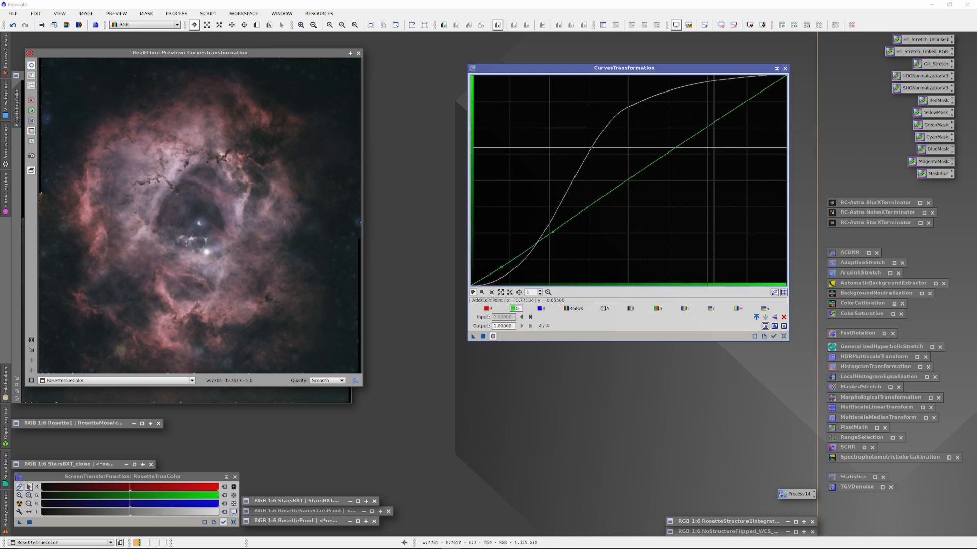
left_click(542, 308)
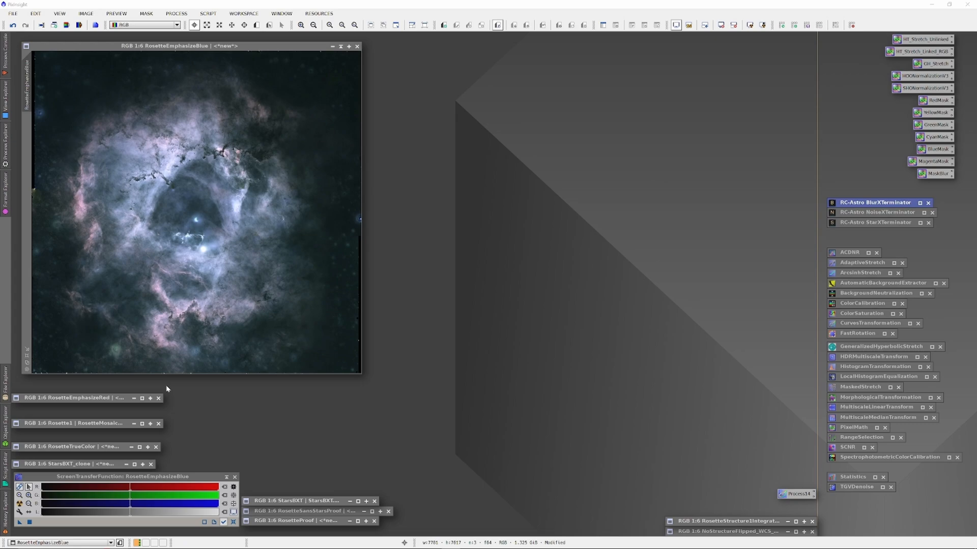
Save RosetteEmphasizeRed over its existing file, confirming the overwrite.
left_click(12, 13)
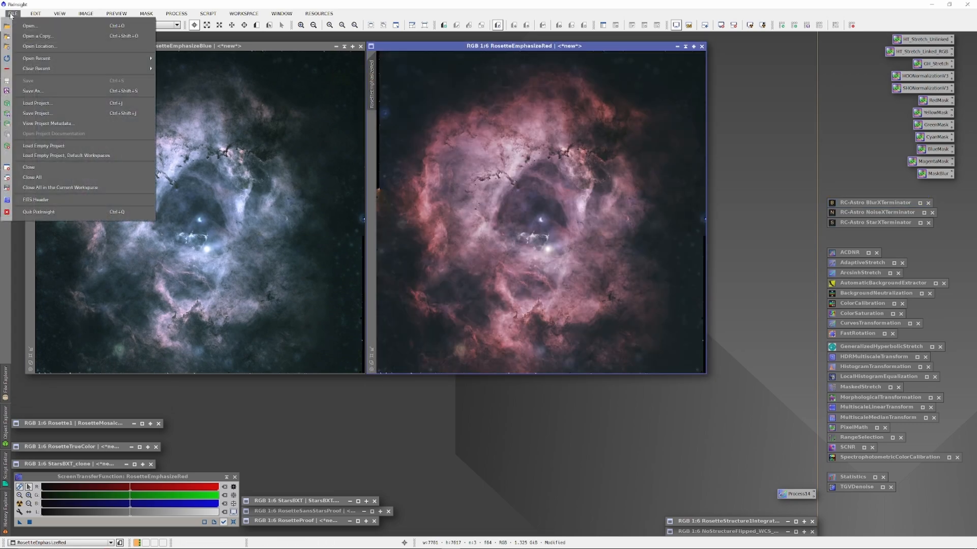
left_click(31, 91)
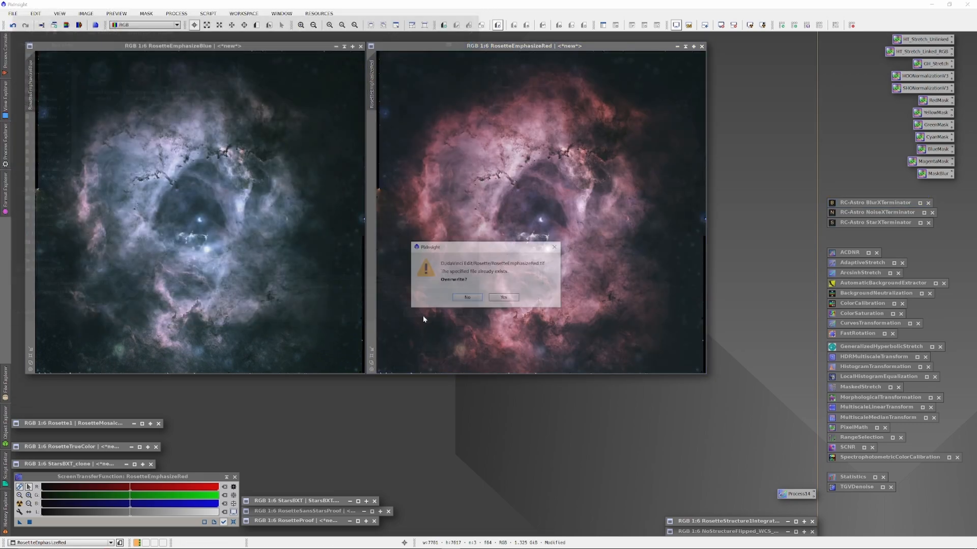
left_click(502, 297)
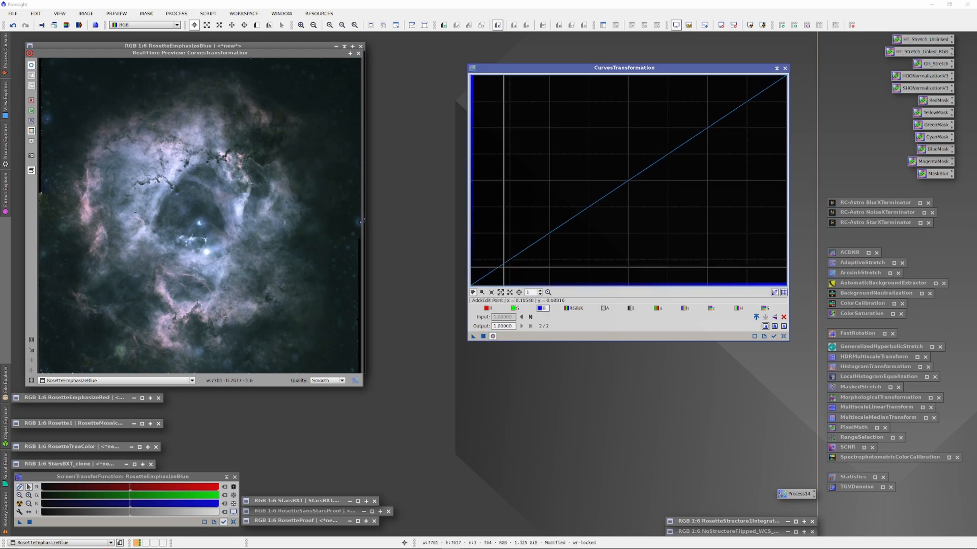
Shape the blue image's tone curve with added low-end points that slightly lift the shadows.
left_click_drag(623, 68, 523, 71)
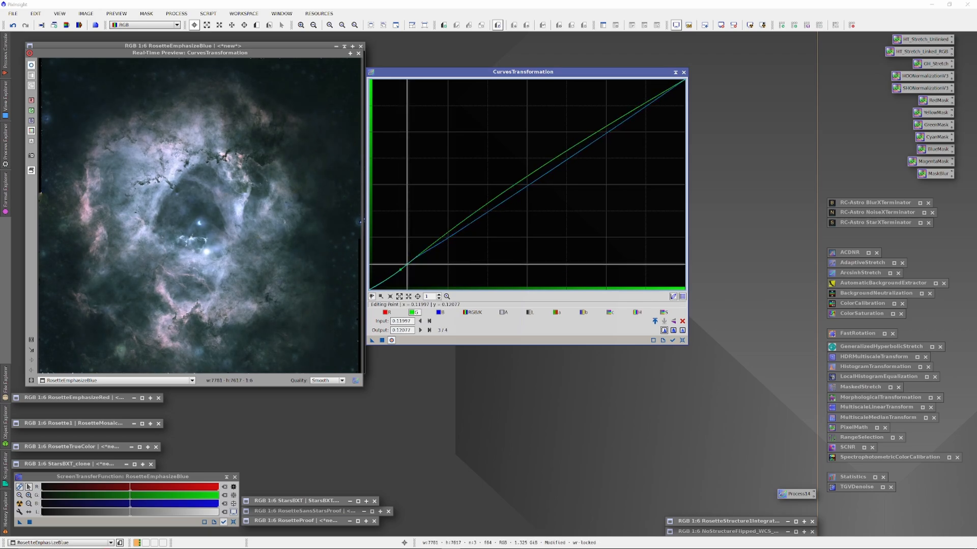
left_click_drag(411, 268, 492, 211)
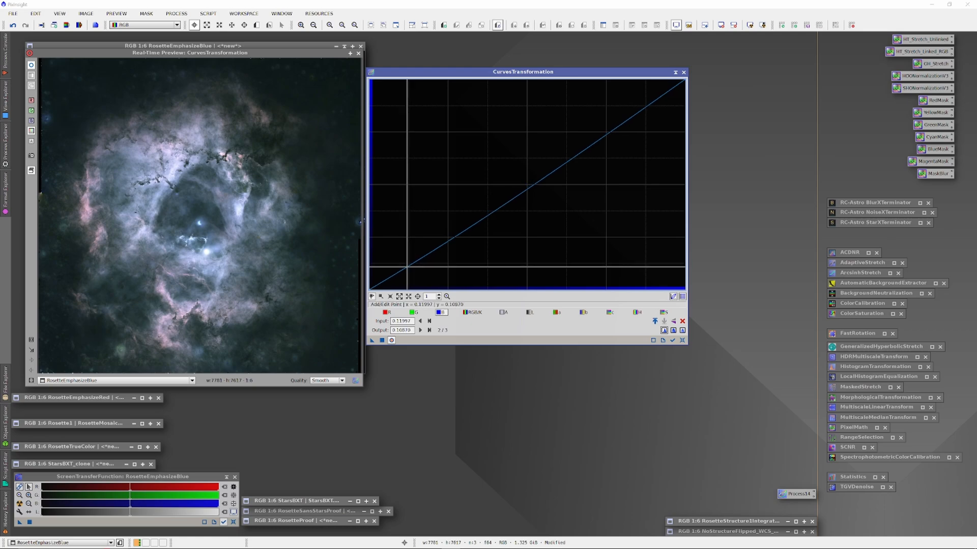
left_click(416, 312)
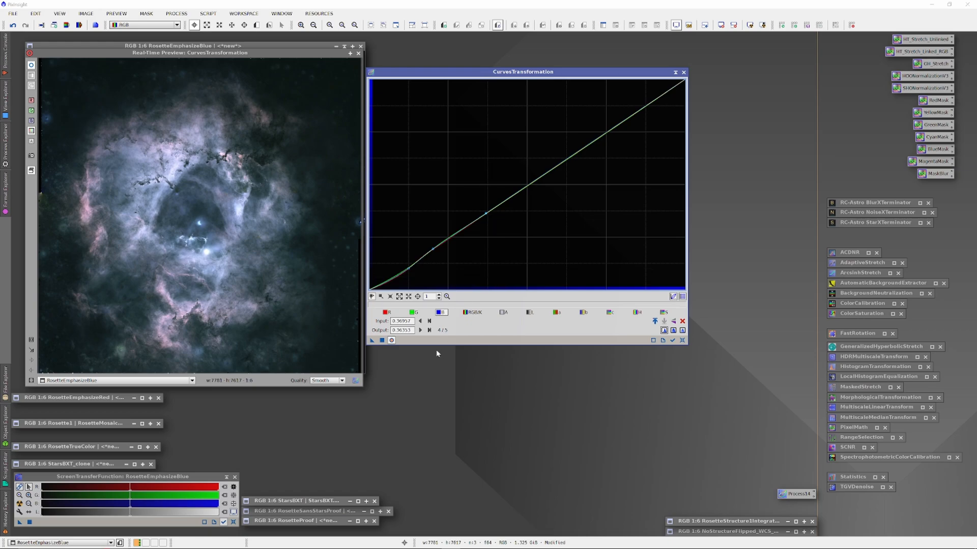
left_click(486, 216)
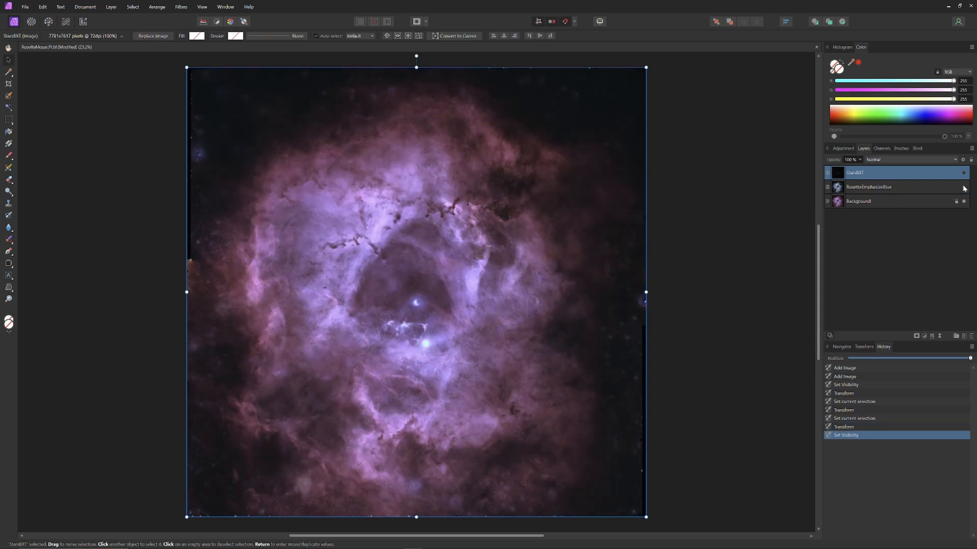
Duplicate the Background layer as BGRed and toggle its visibility so the star field shows.
right_click(858, 201)
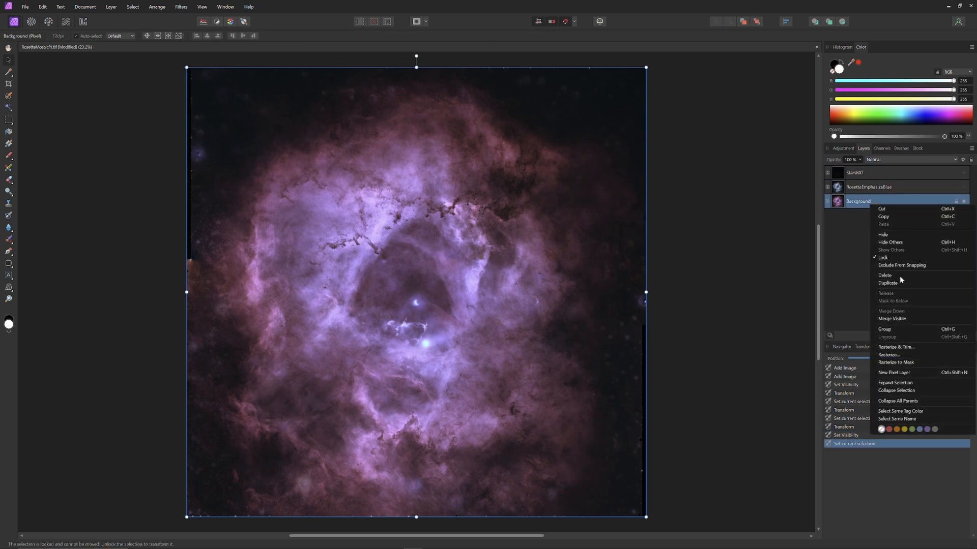
left_click(887, 284)
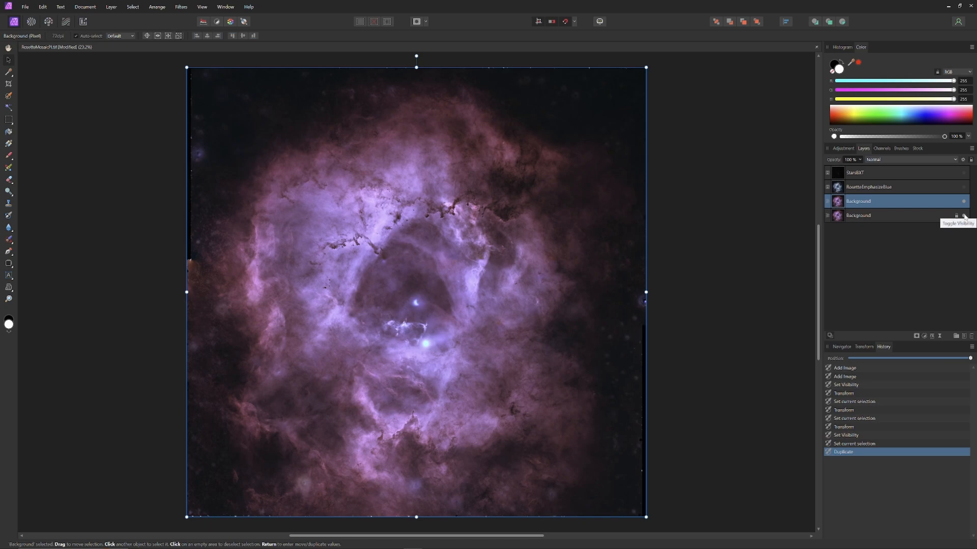
left_click(962, 214)
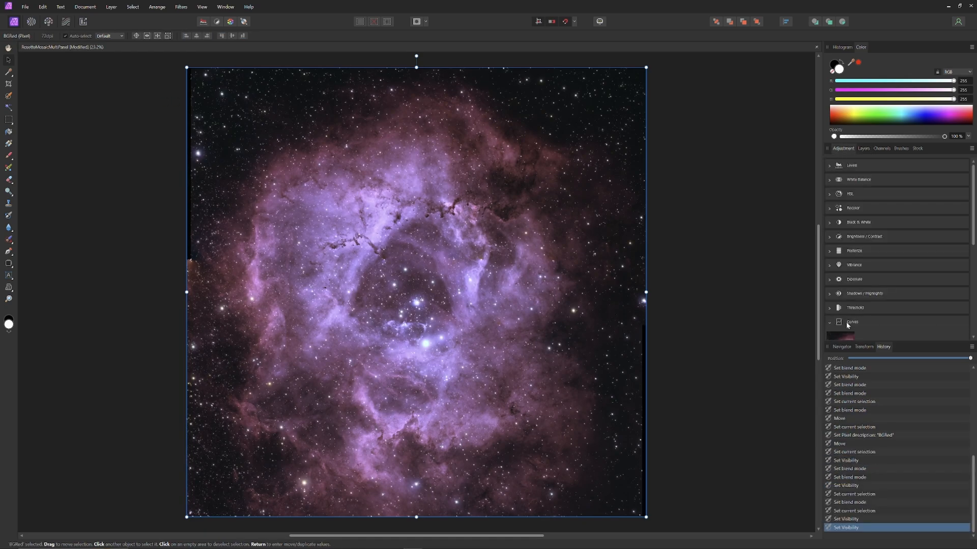
Add a Curves adjustment to BGRed and pull a low point down to deepen the shadows.
left_click(852, 322)
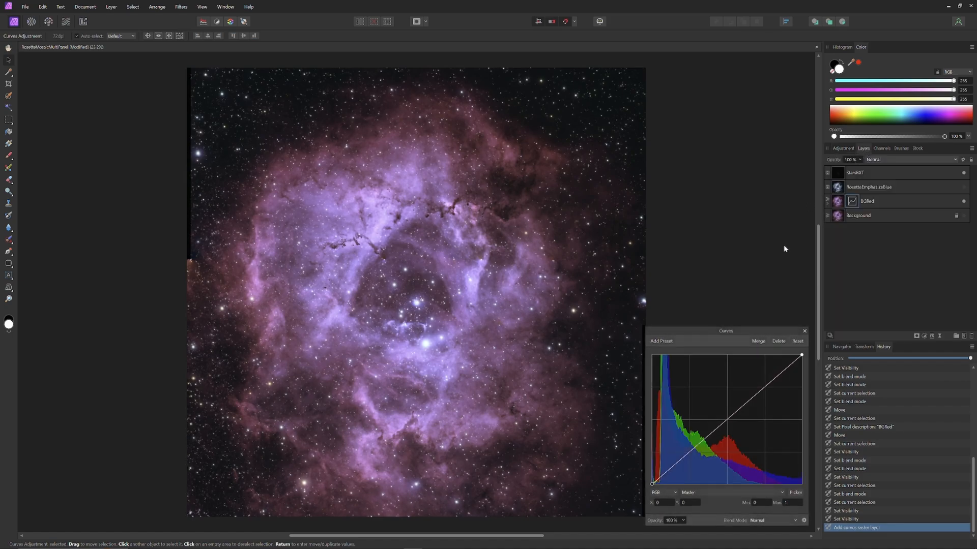
mouse_move(703, 339)
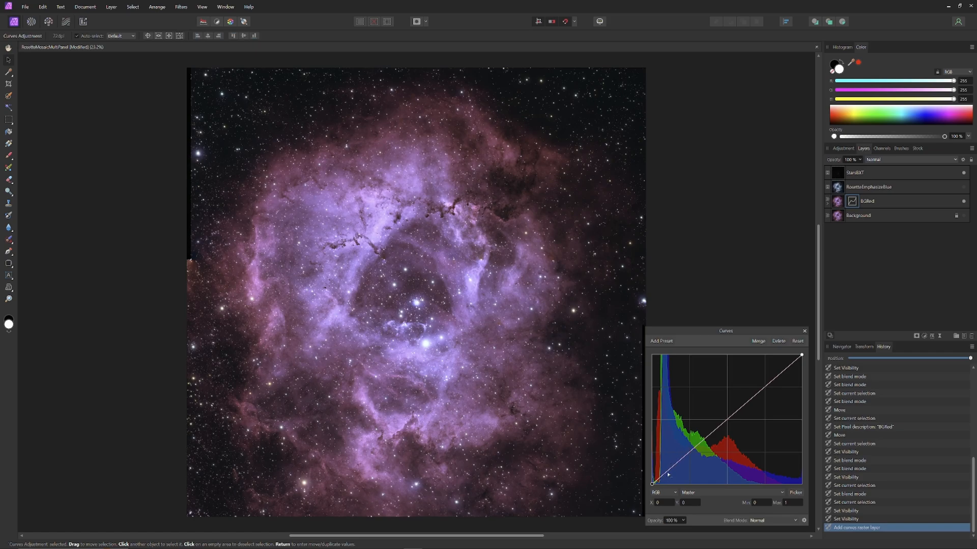
mouse_move(677, 464)
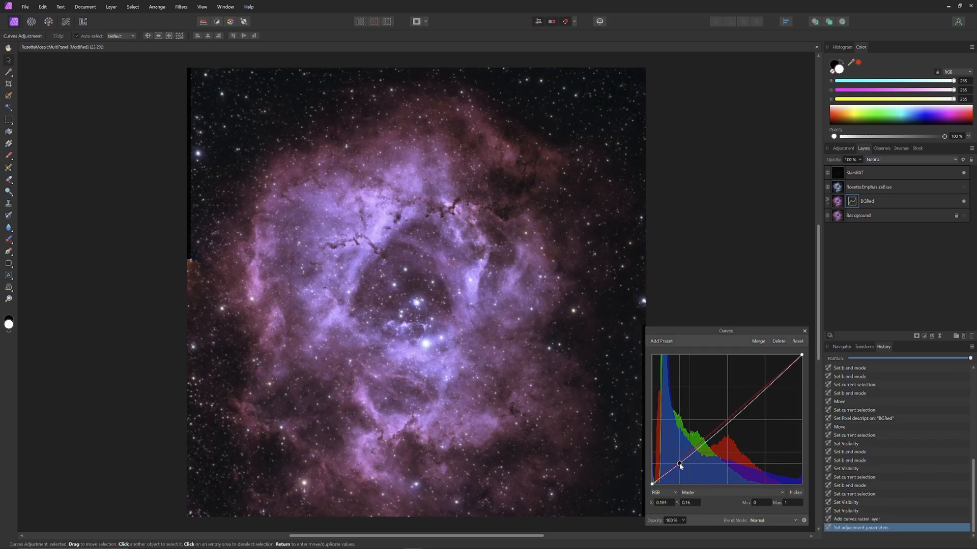
left_click_drag(680, 466, 680, 465)
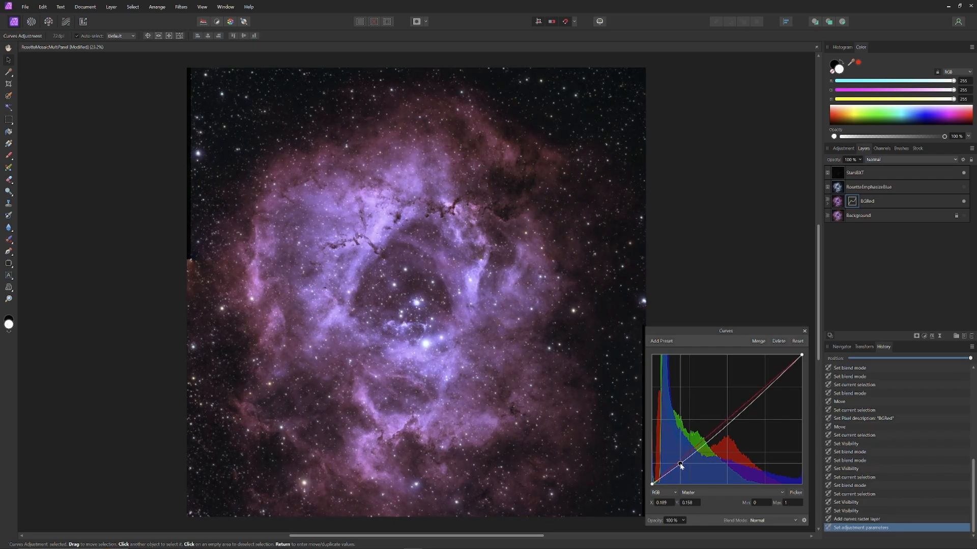
left_click_drag(680, 466, 653, 485)
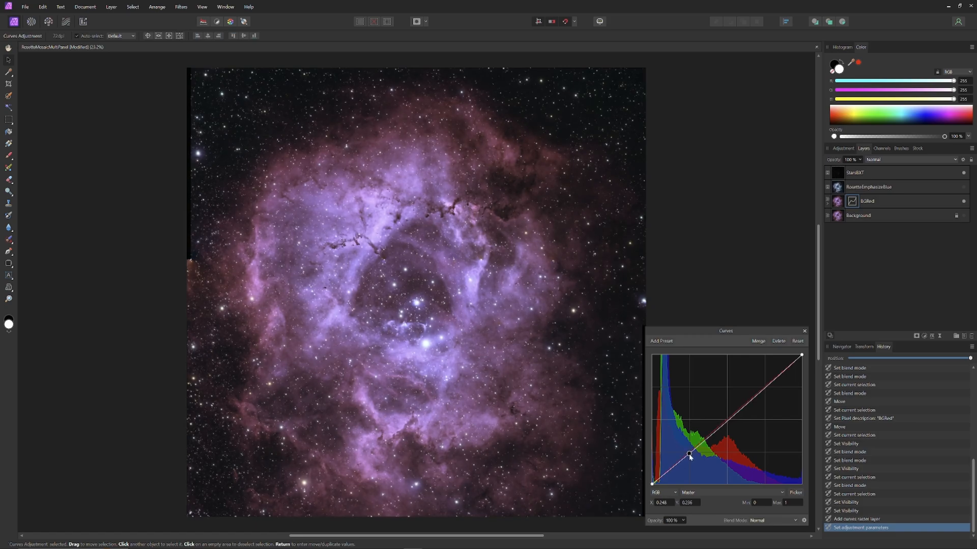
left_click_drag(687, 456, 713, 438)
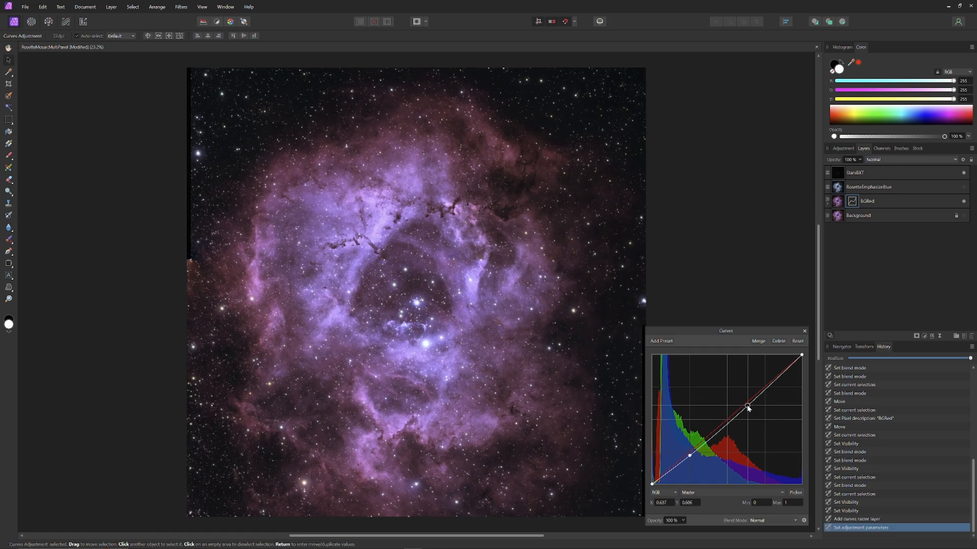
Raise an upper curve point to brighten highlights, completing a gentle S-curve.
left_click_drag(747, 409, 742, 403)
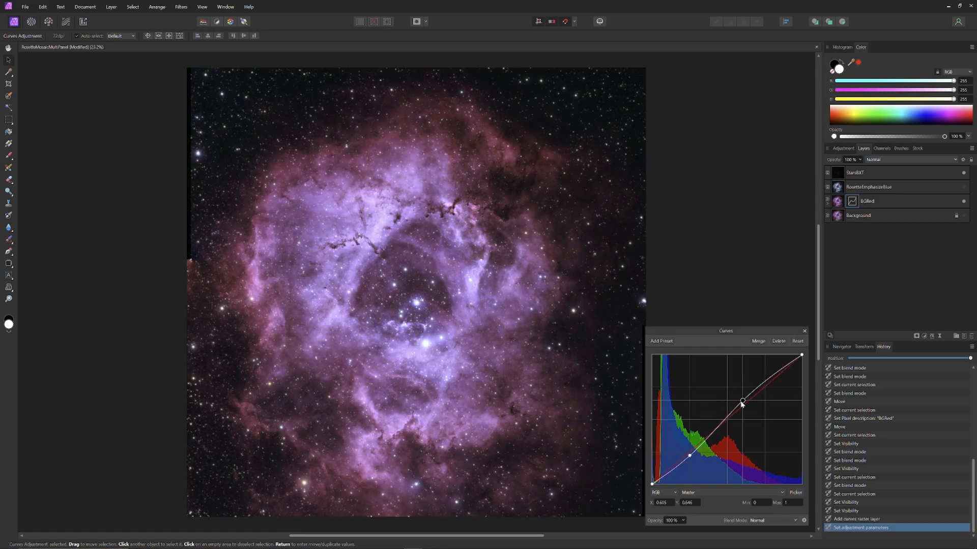
left_click_drag(741, 403, 739, 402)
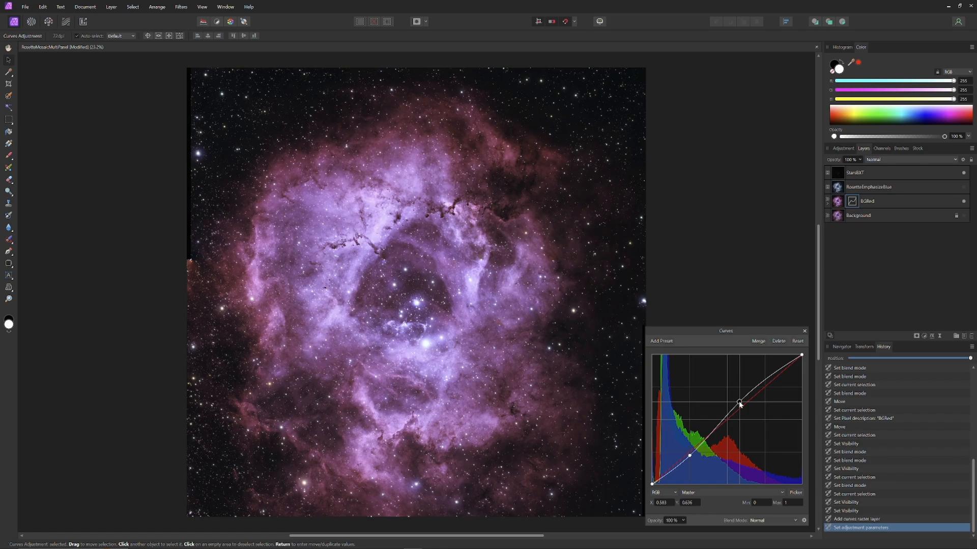
left_click_drag(739, 402, 741, 405)
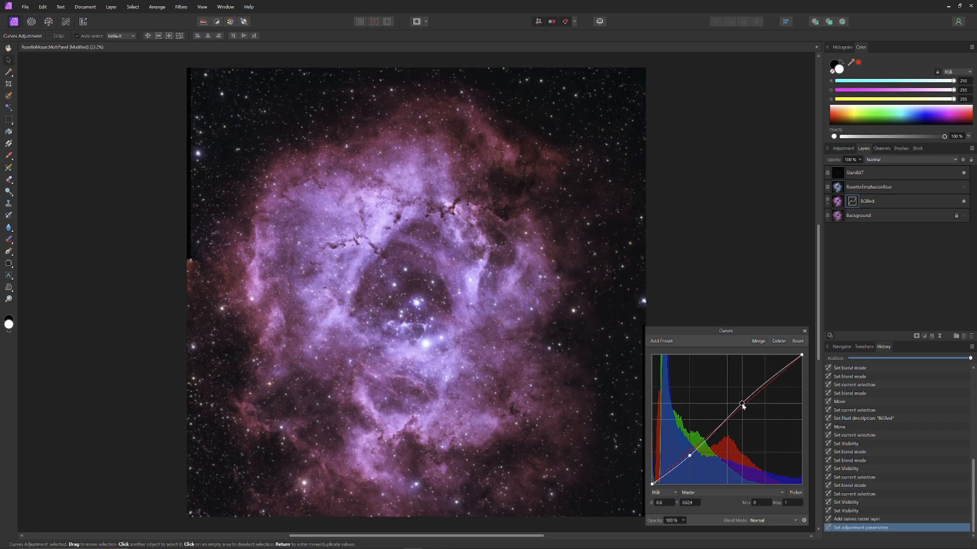
left_click_drag(742, 406, 741, 409)
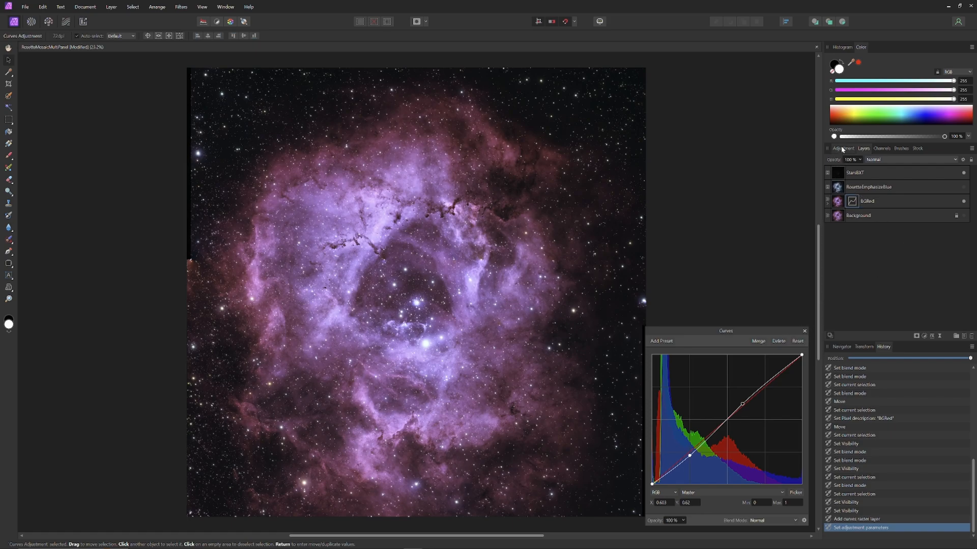
left_click(842, 149)
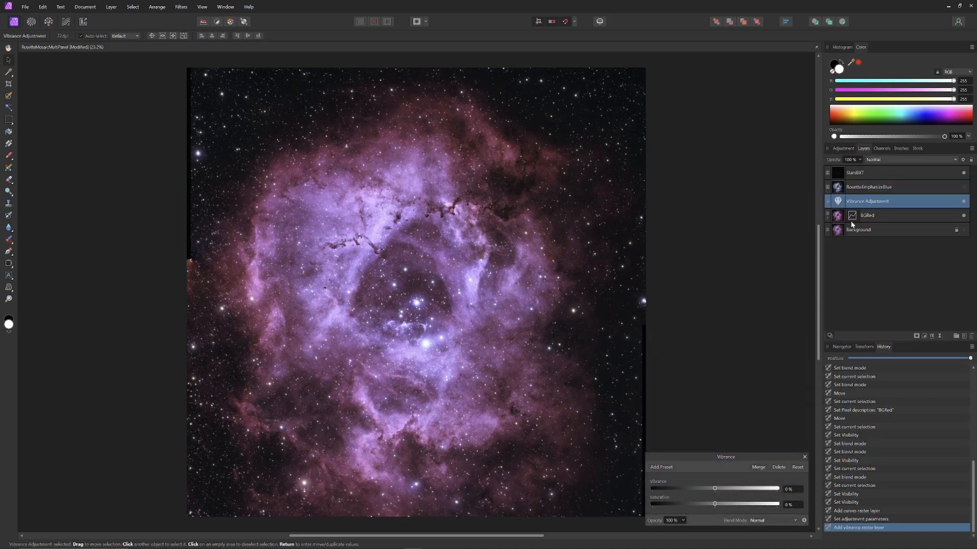
Reposition the Vibrance adjustment and add White Balance and Vibrance under RosetteEmphasizeBlue.
left_click(867, 214)
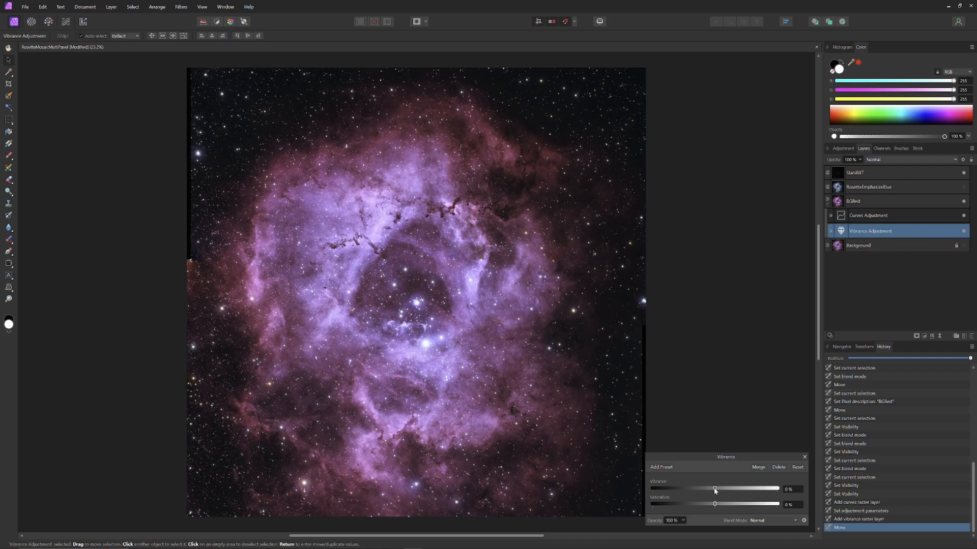
left_click_drag(714, 489, 720, 489)
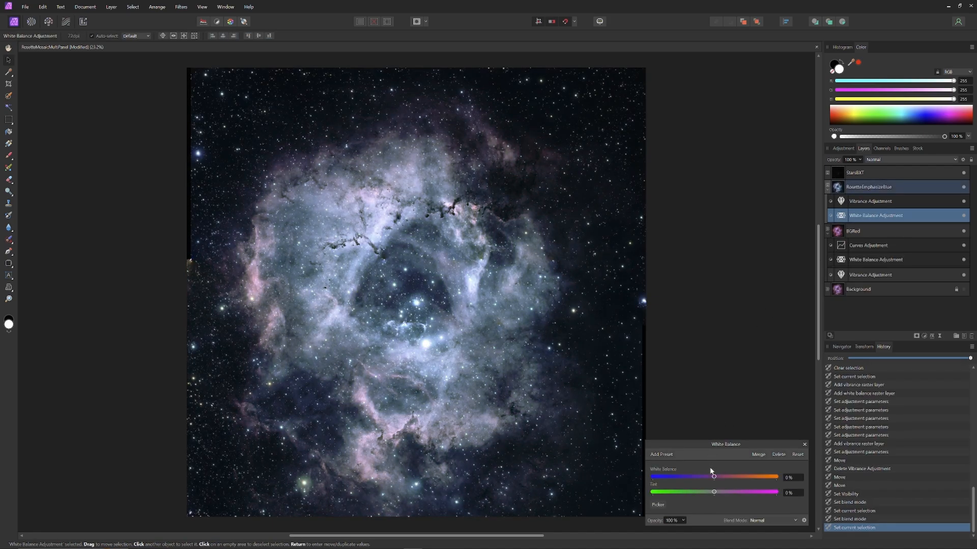
Cool RosetteEmphasizeBlue's White Balance to about -29% for a bluer cast.
left_click_drag(714, 477, 708, 477)
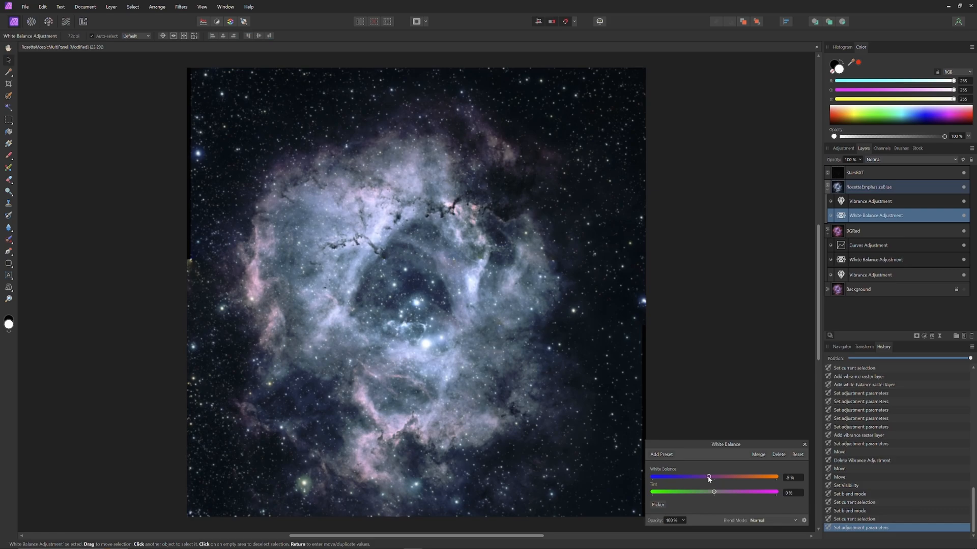
left_click_drag(708, 477, 700, 477)
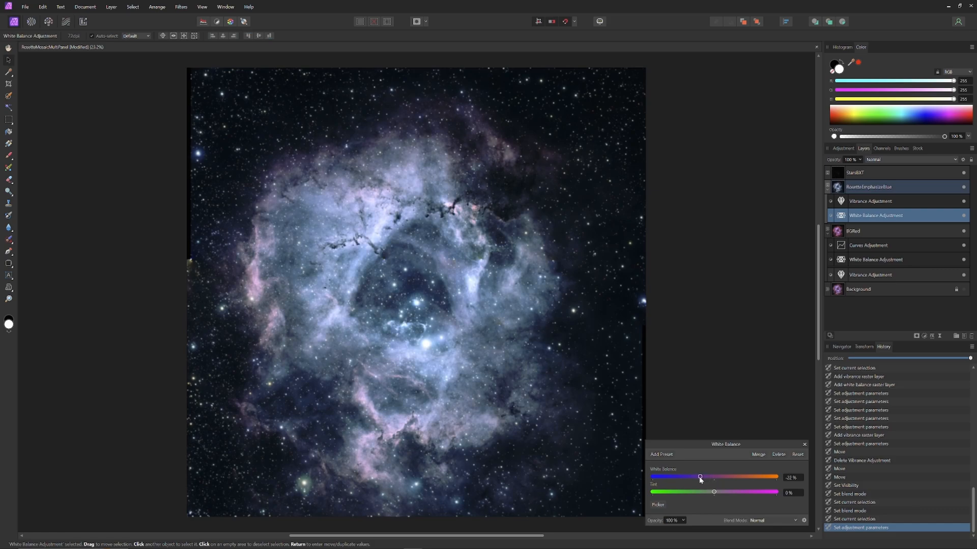
left_click_drag(700, 477, 696, 477)
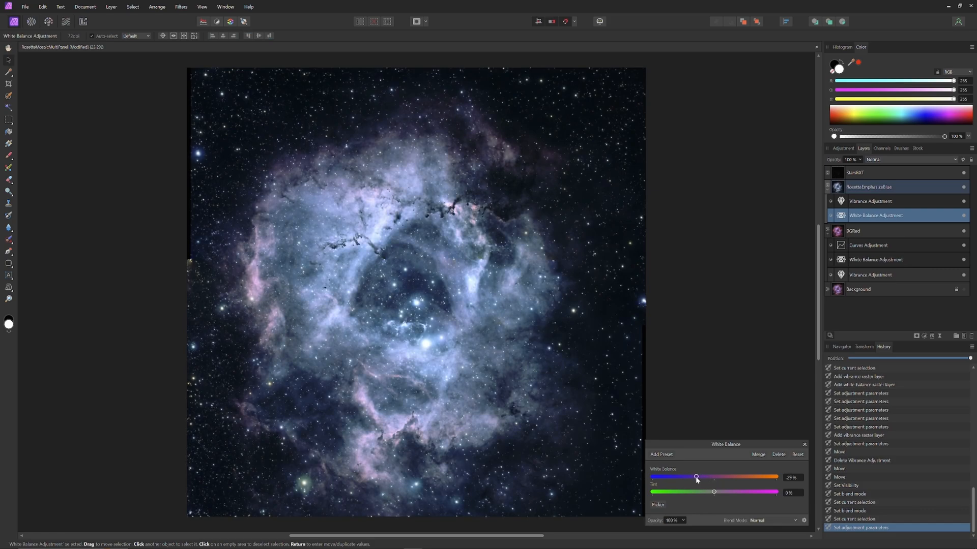
left_click_drag(696, 476, 700, 477)
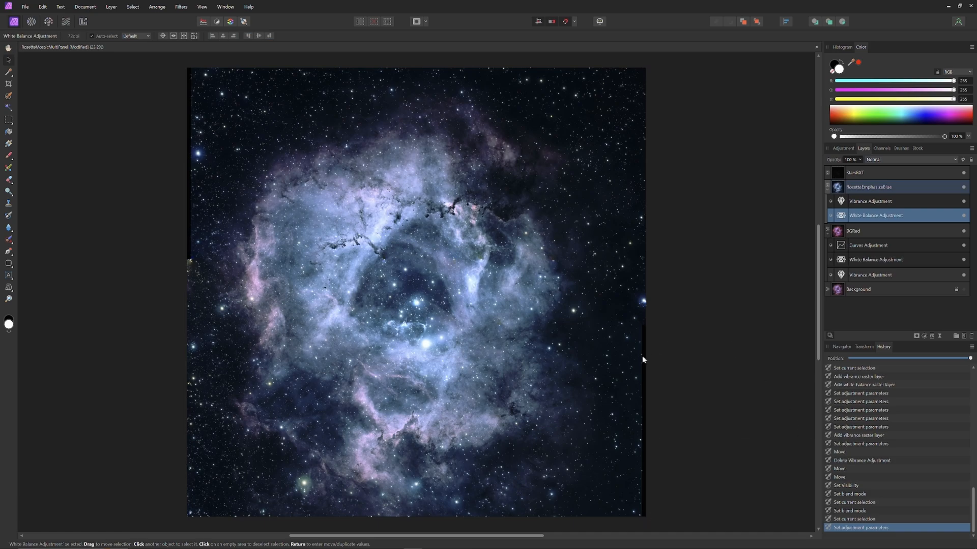
left_click(870, 200)
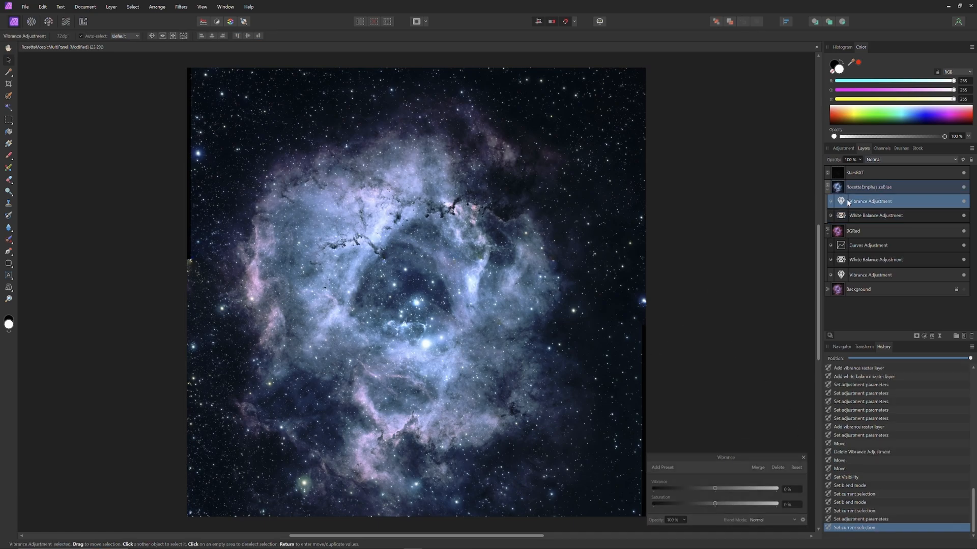
Raise the vibrance under RosetteEmphasizedBlue from zero to about 7%.
left_click_drag(714, 489, 719, 489)
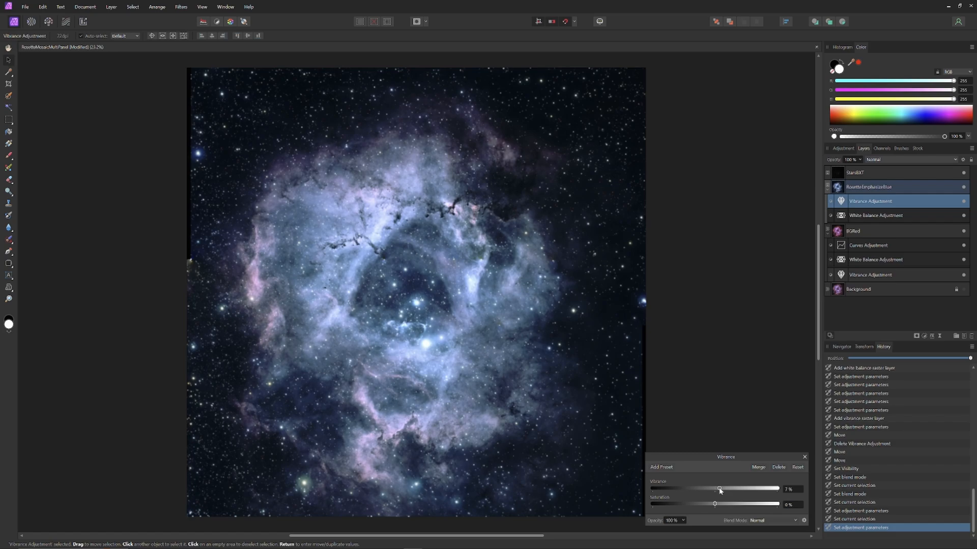
left_click_drag(720, 489, 750, 488)
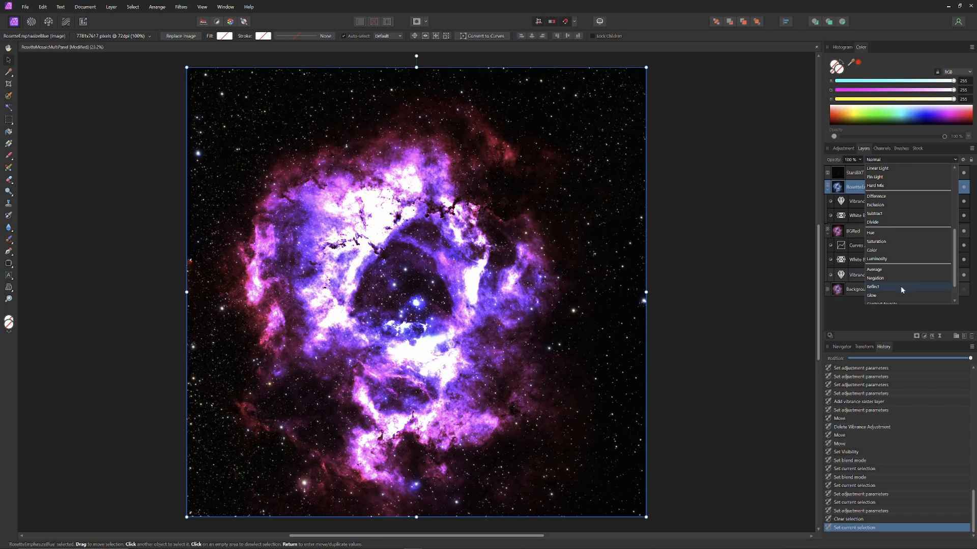
Set RosetteEmphasizedBlue's blend mode to Average after previewing other modes.
left_click(880, 295)
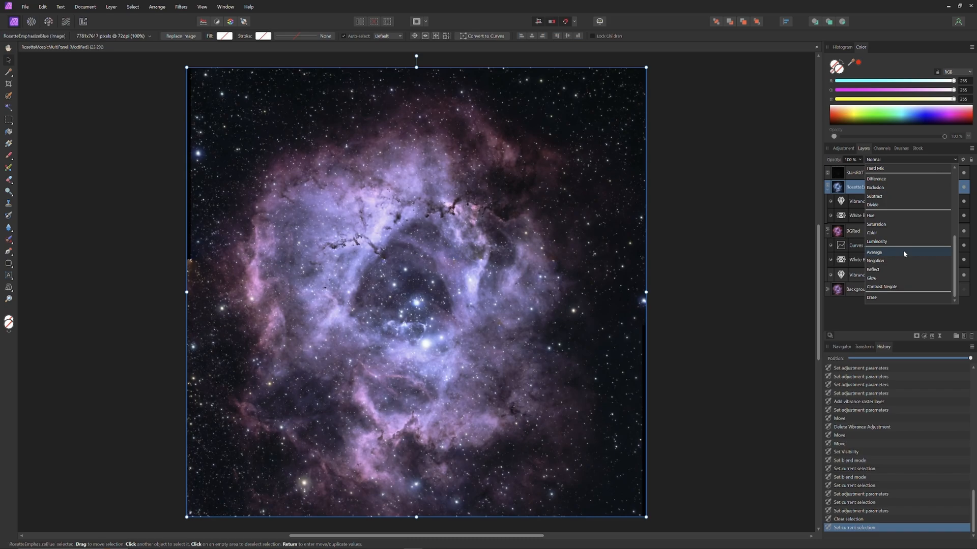
left_click(874, 253)
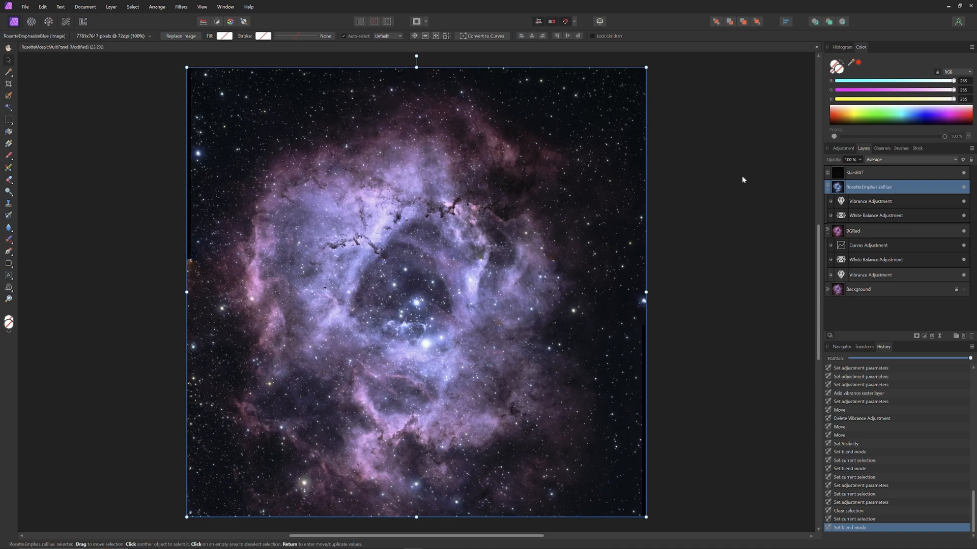
mouse_move(758, 175)
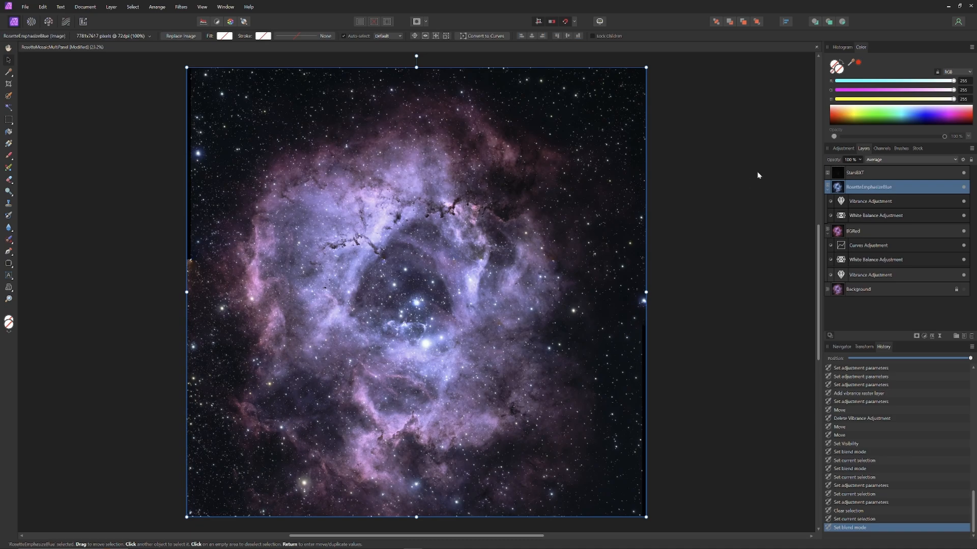
mouse_move(27, 268)
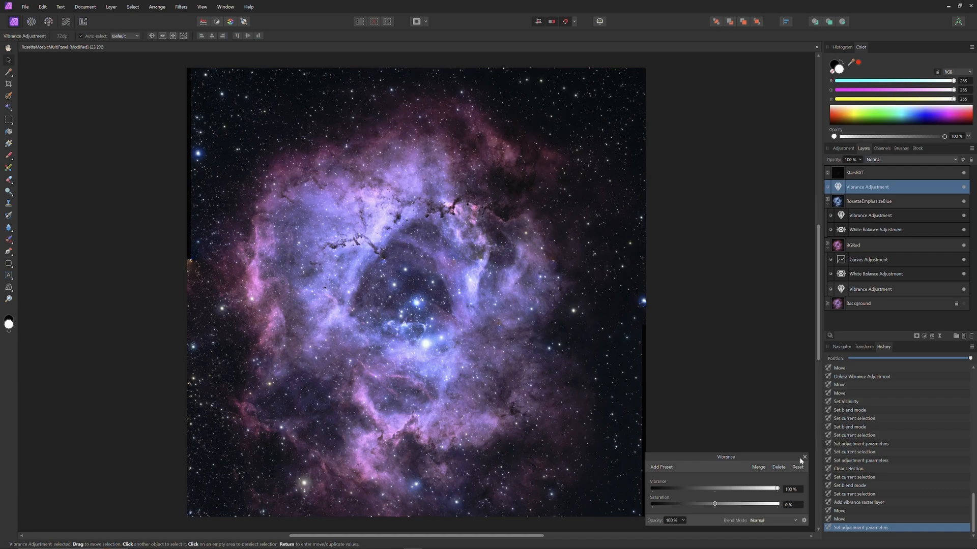
Raise the top Vibrance adjustment's saturation, trying higher values, then settle near 16%.
left_click_drag(714, 504, 717, 504)
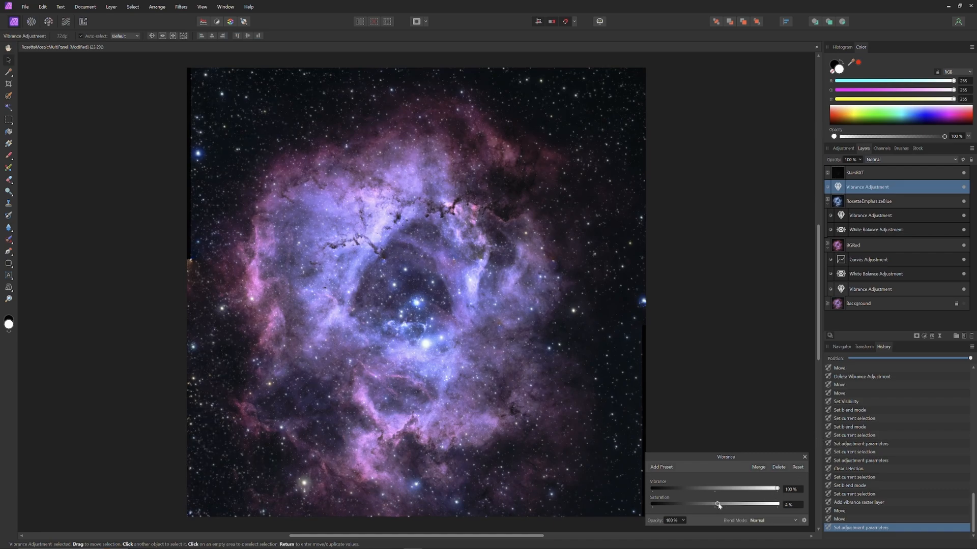
left_click_drag(718, 503, 722, 504)
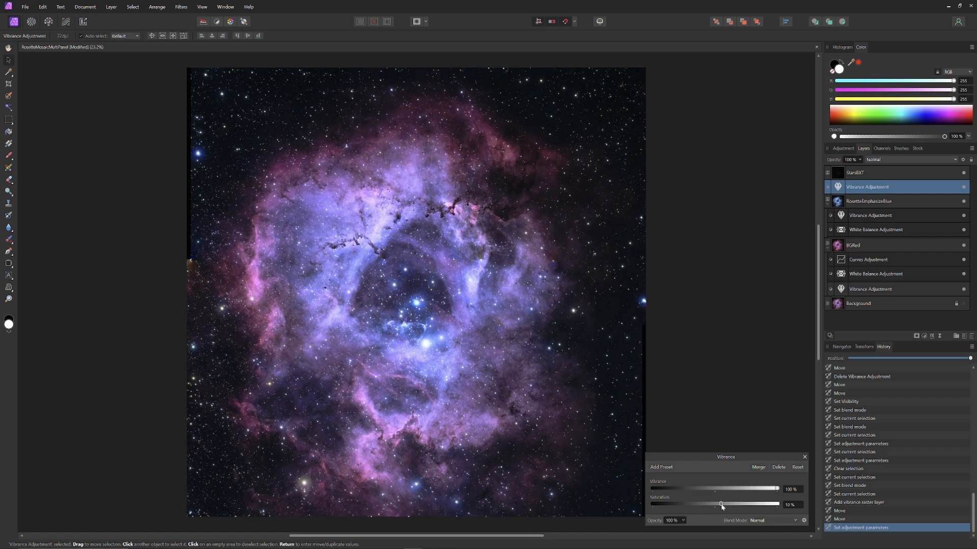
left_click_drag(721, 504, 723, 505)
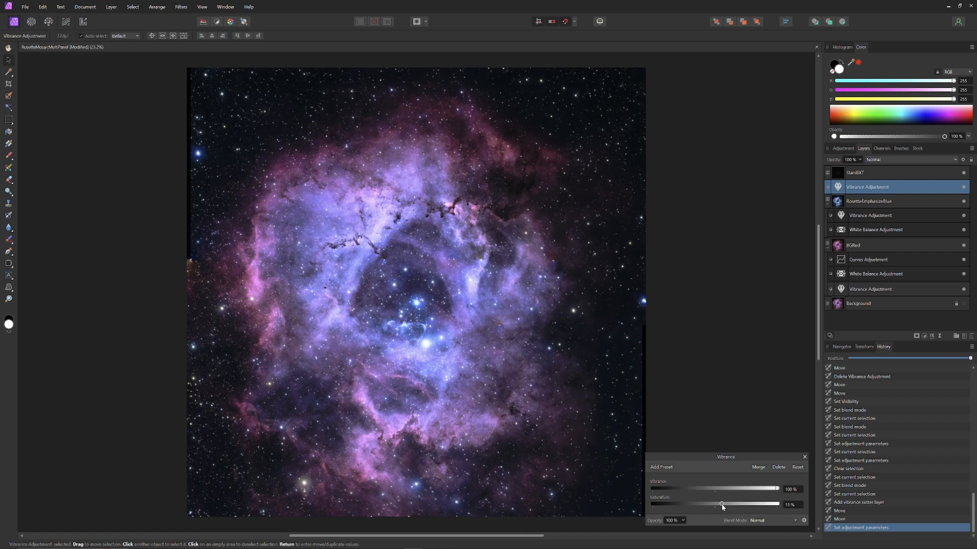
left_click_drag(724, 504, 721, 505)
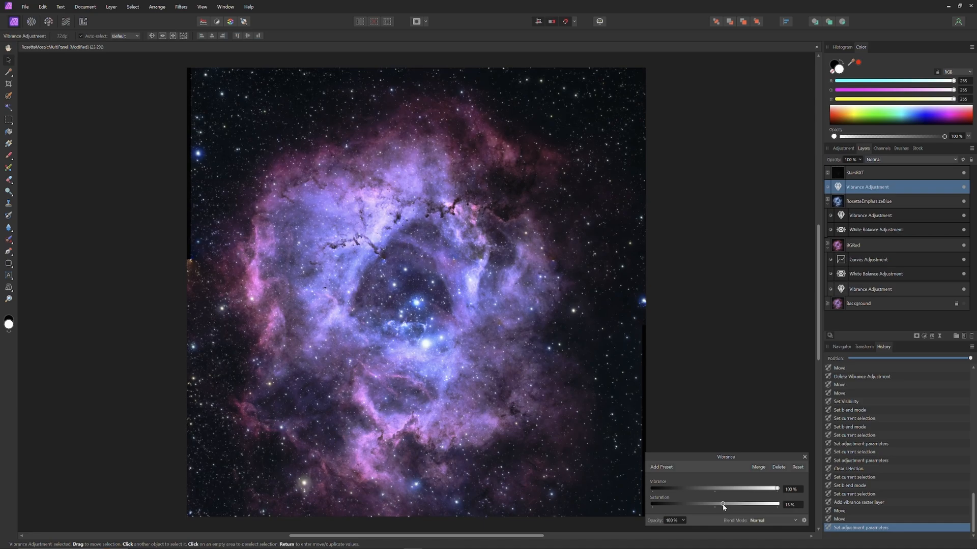
mouse_move(750, 386)
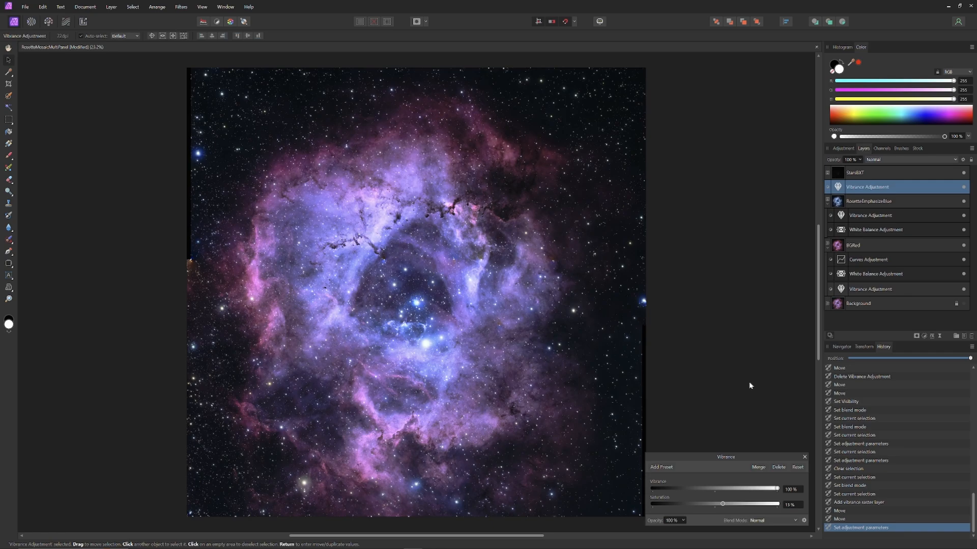
mouse_move(745, 447)
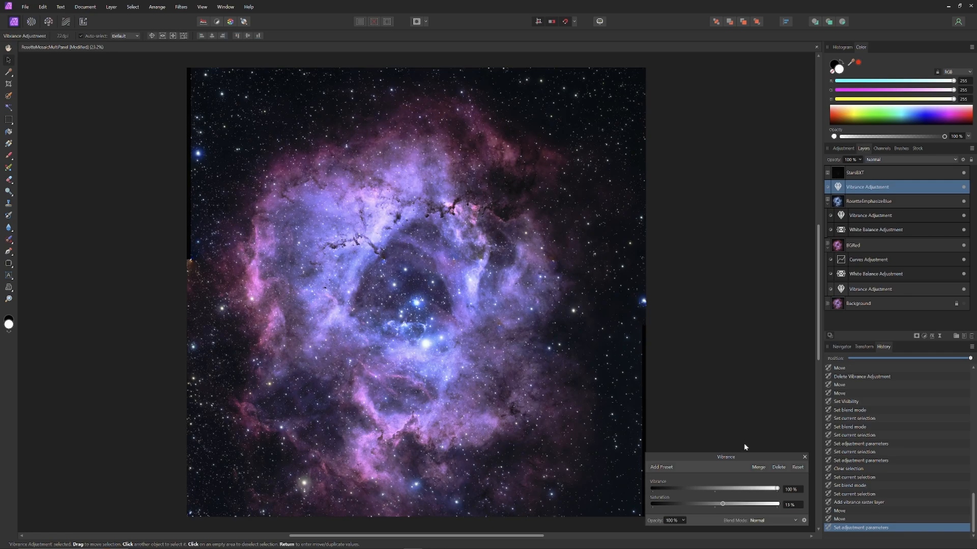
left_click_drag(723, 503, 727, 504)
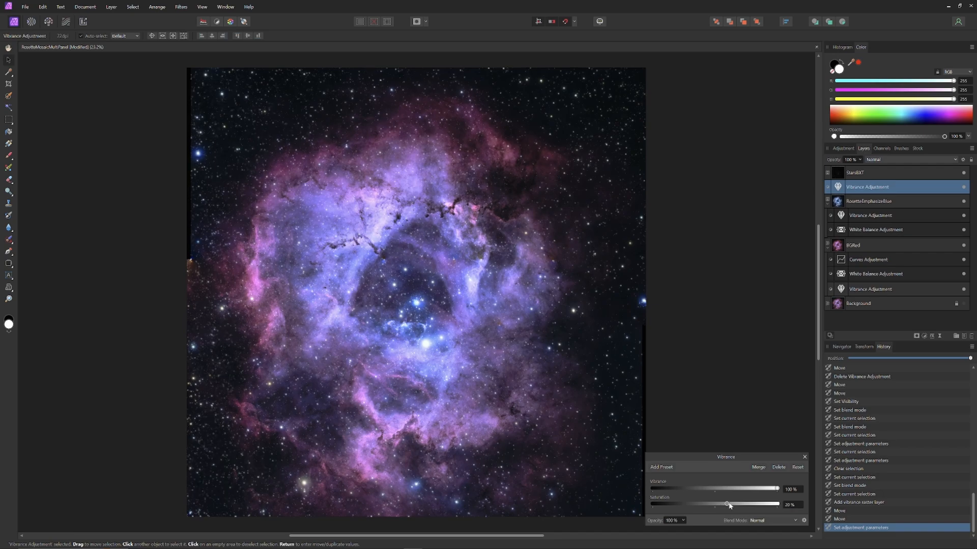
left_click_drag(726, 504, 728, 504)
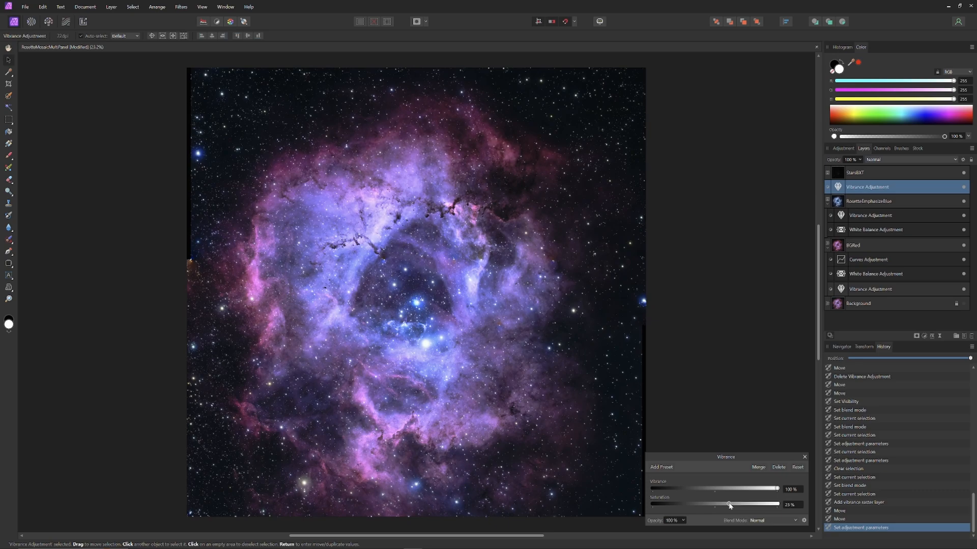
left_click_drag(729, 504, 726, 505)
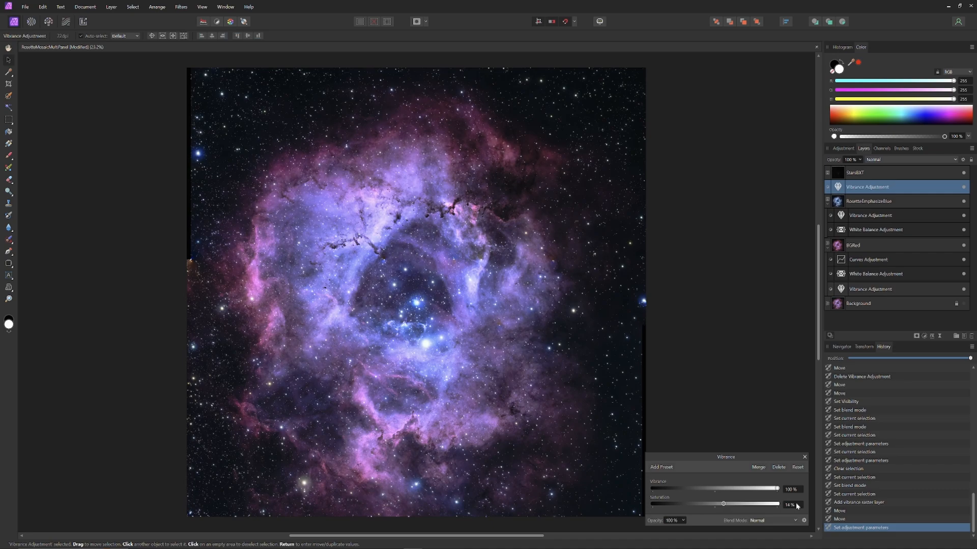
mouse_move(757, 415)
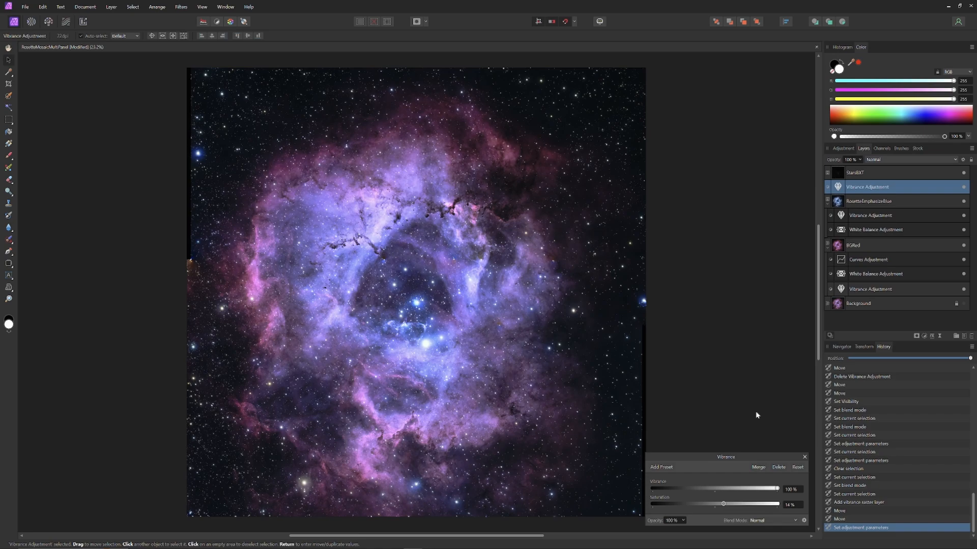
mouse_move(803, 456)
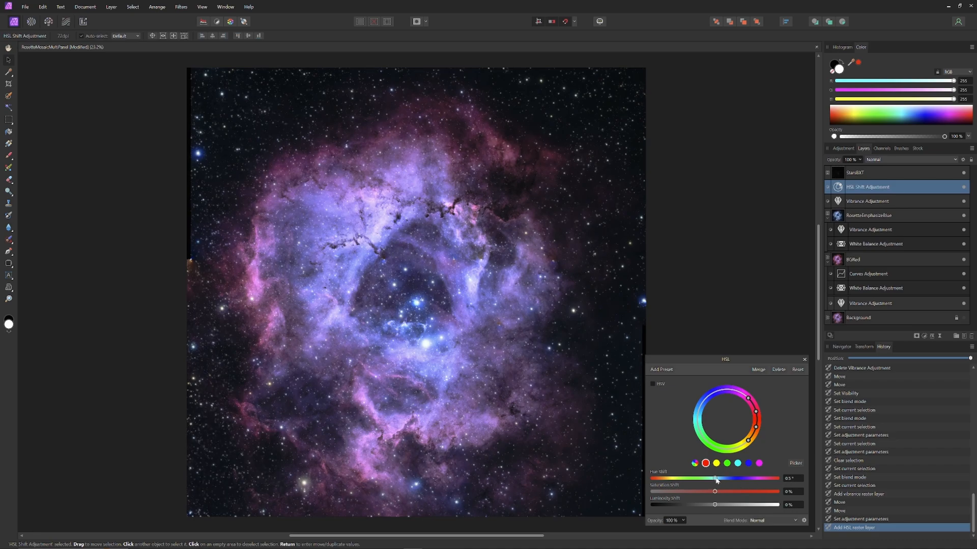
Shift the new HSL adjustment's hue to about 31°, pushing the nebula pinker.
left_click_drag(715, 478, 722, 478)
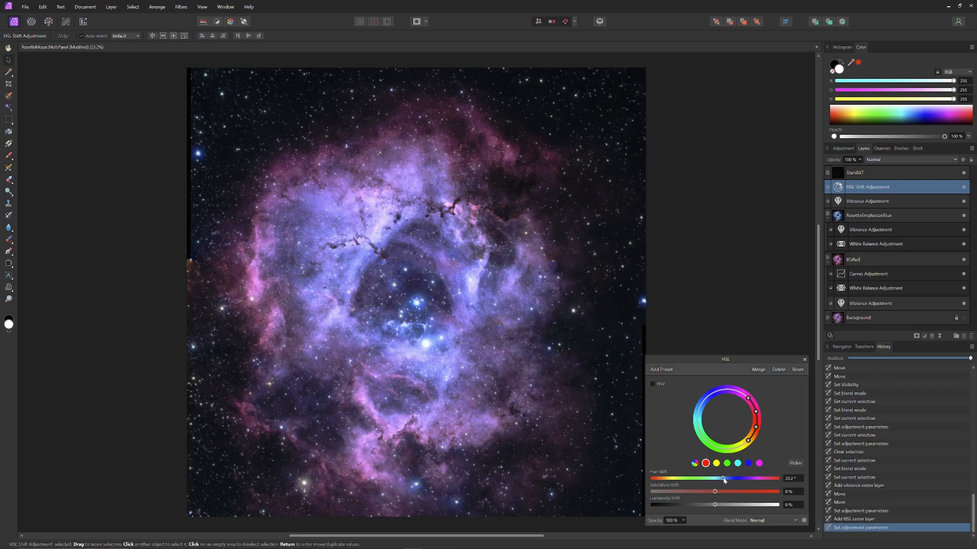
left_click_drag(722, 478, 732, 478)
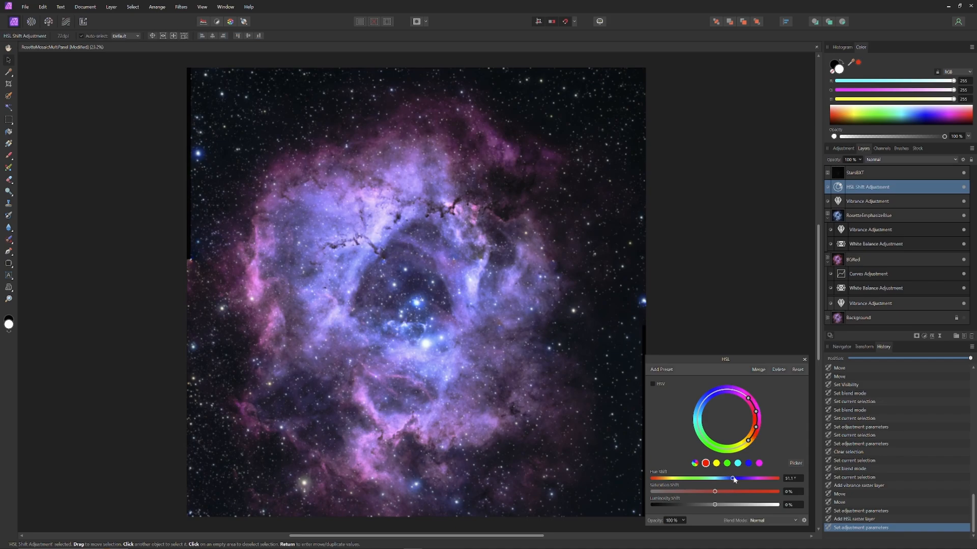
left_click_drag(732, 478, 745, 479)
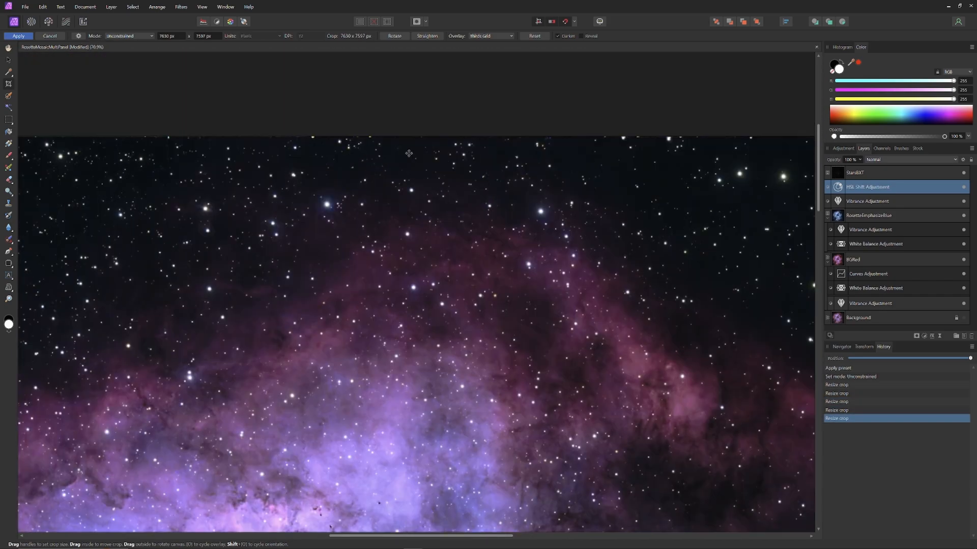
Commit the 7630 × 7557 px crop of the composite.
left_click(19, 35)
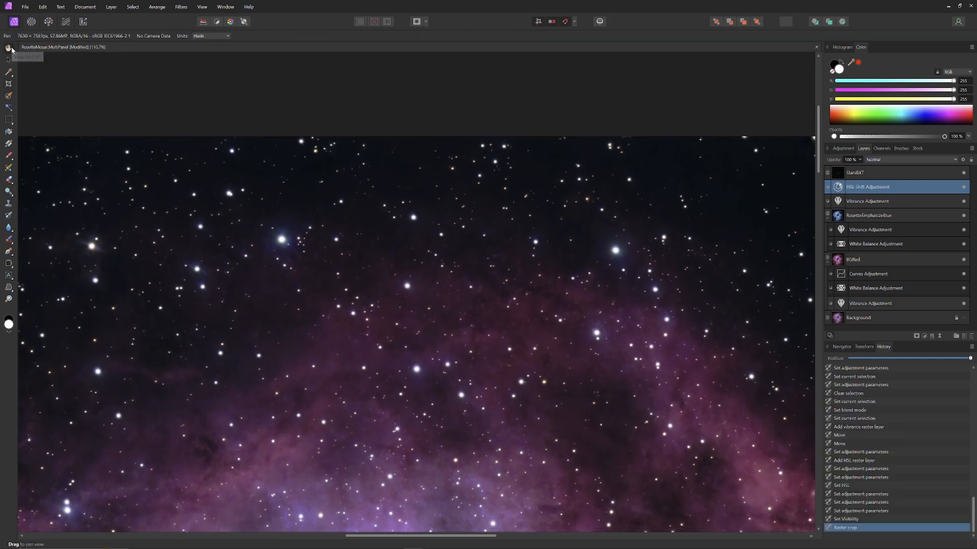